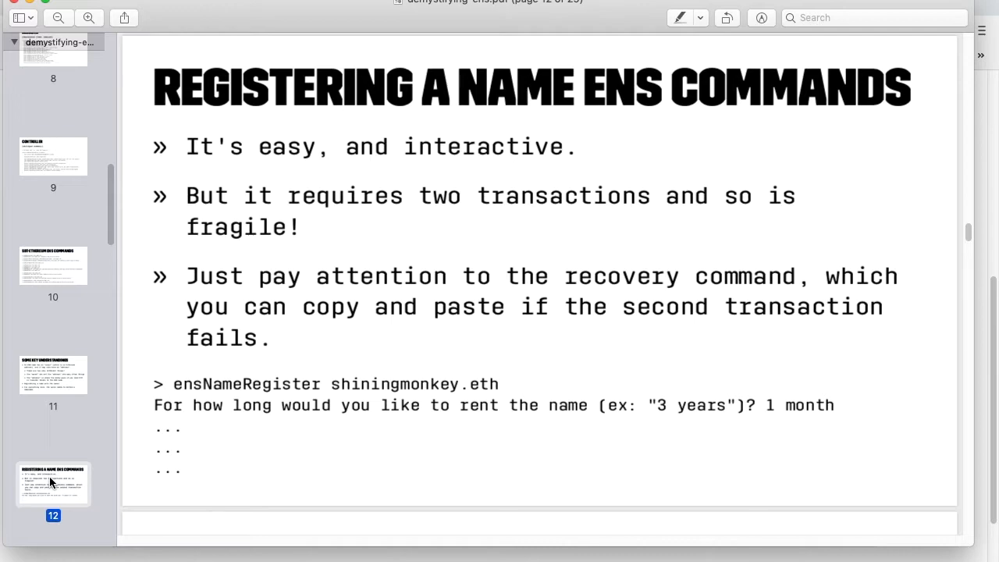
Switch from the slides to Brave and scroll the ens-talk GitHub setup README.
{"action": "key", "text": "cmd+tab"}
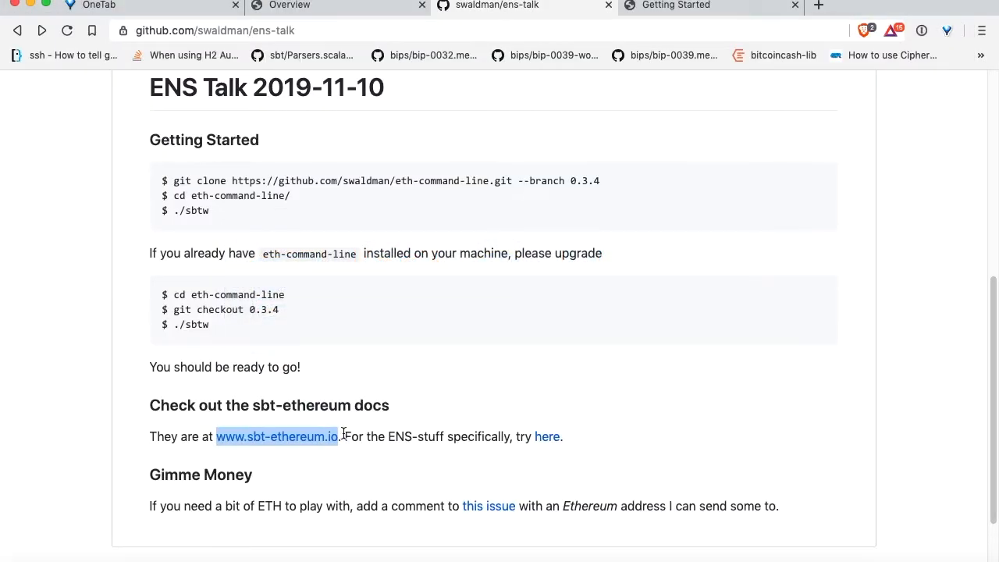
{"action": "scroll", "scroll_direction": "down", "scroll_amount": 3}
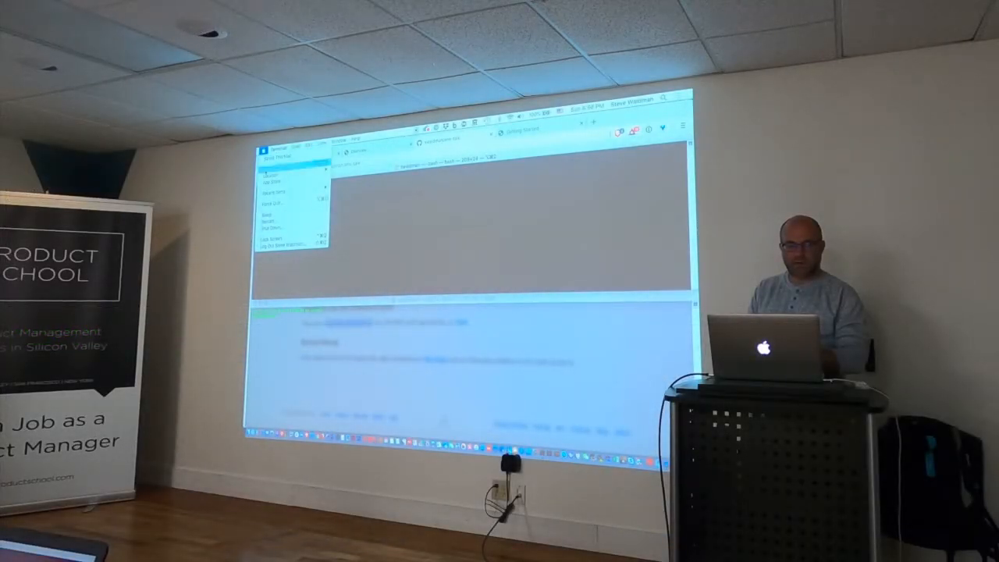
Open Users & Groups and unlock it with the administrator password.
{"action": "left_click", "coordinate": [278, 184]}
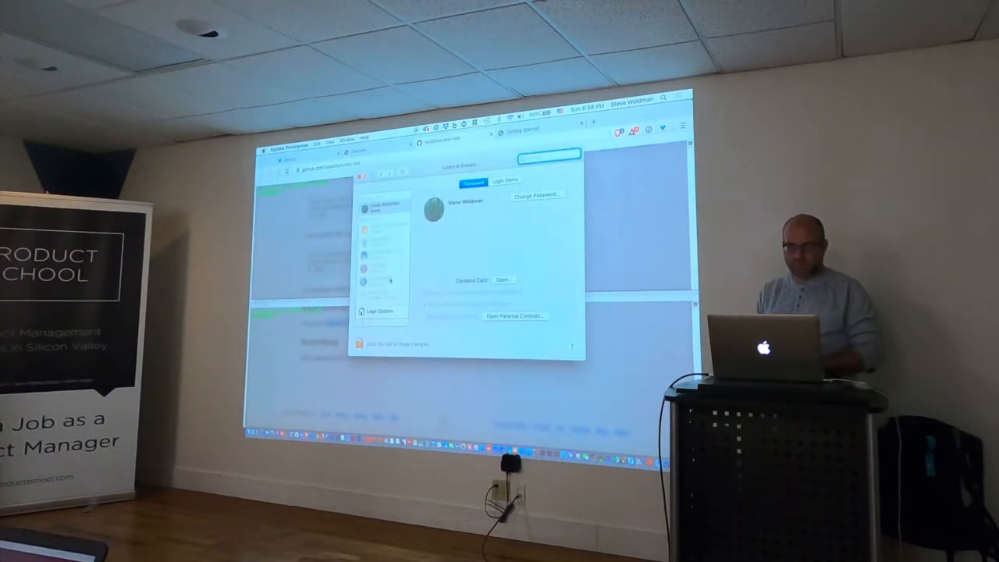
{"action": "left_click", "coordinate": [366, 344]}
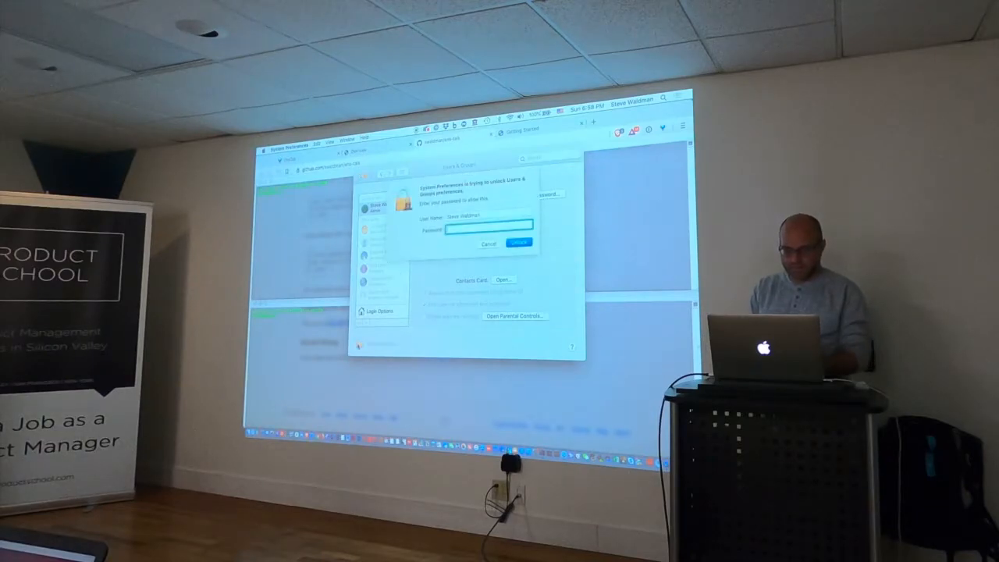
{"action": "type", "text": "password"}
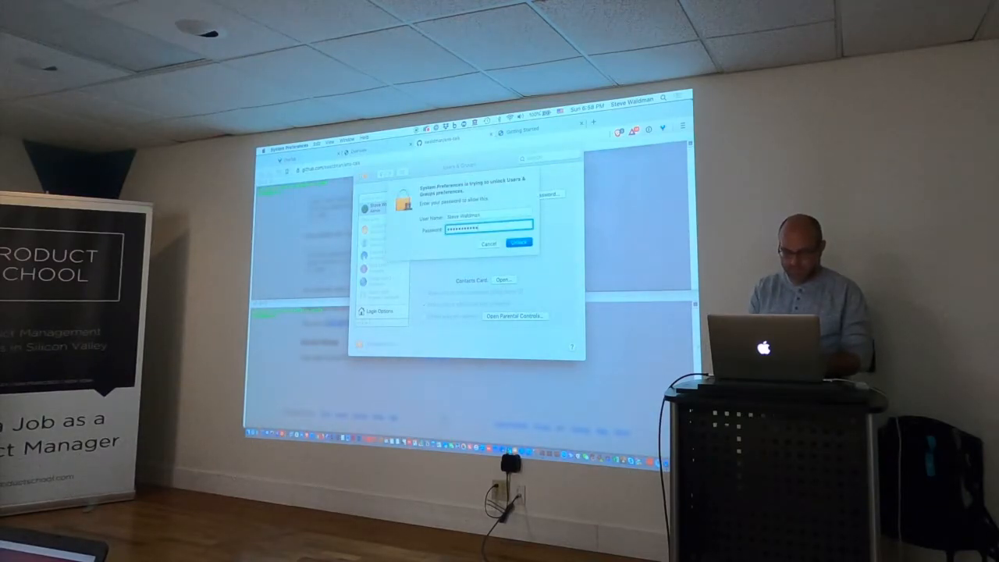
{"action": "left_click", "coordinate": [518, 243]}
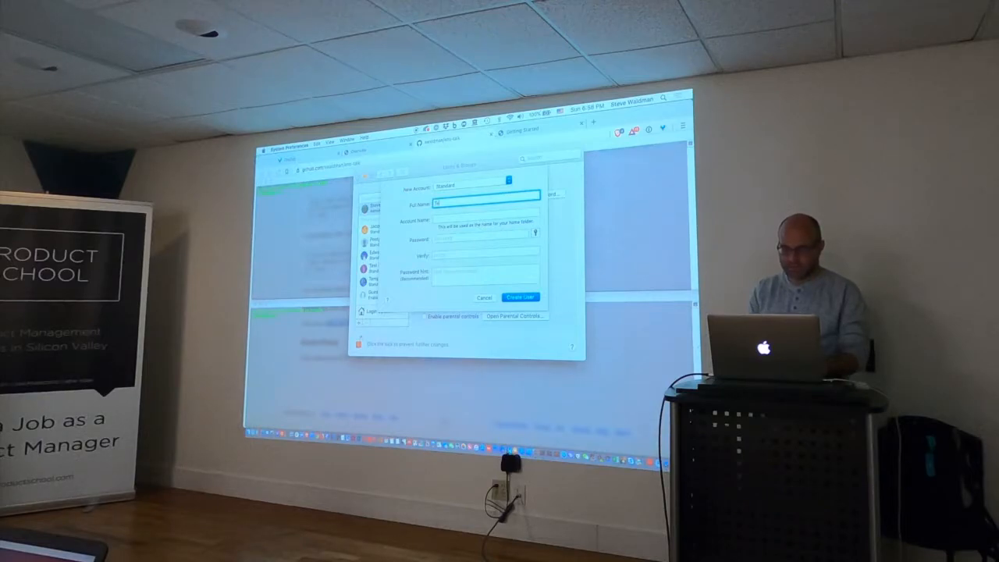
Fill in the 'Temp User' account name and password, then create the standard user.
{"action": "type", "text": "Temp User3"}
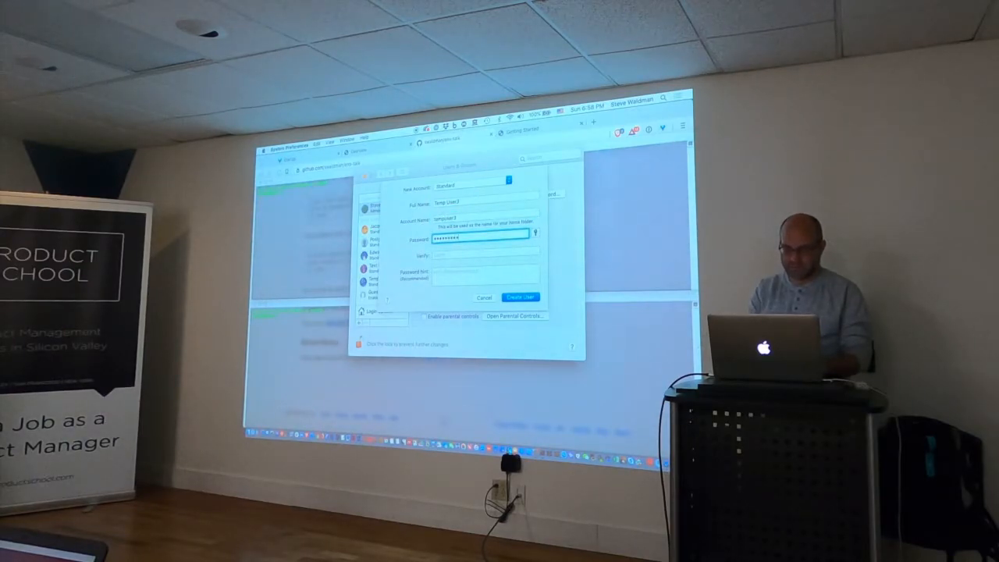
{"action": "left_click", "coordinate": [484, 252]}
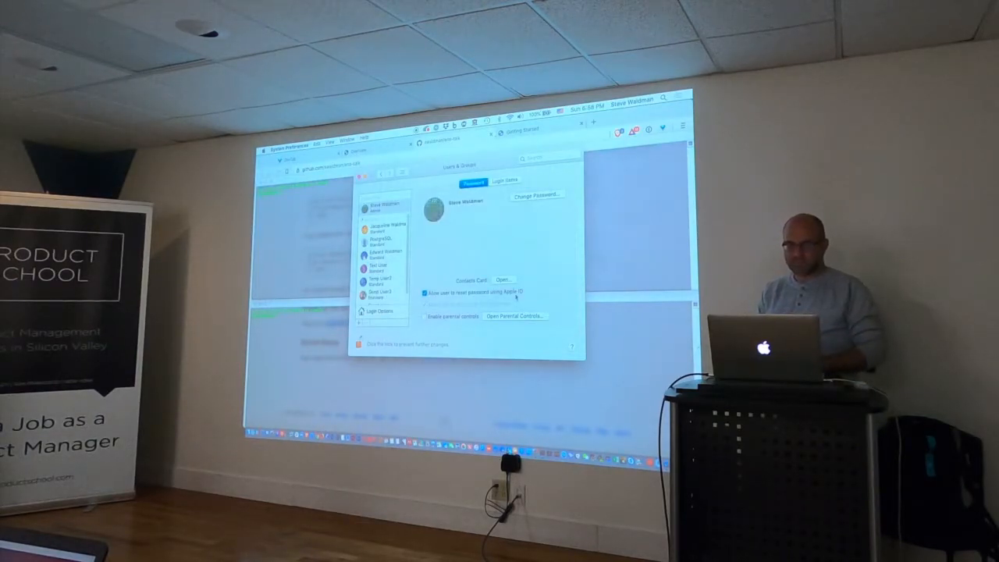
{"action": "left_click", "coordinate": [381, 285]}
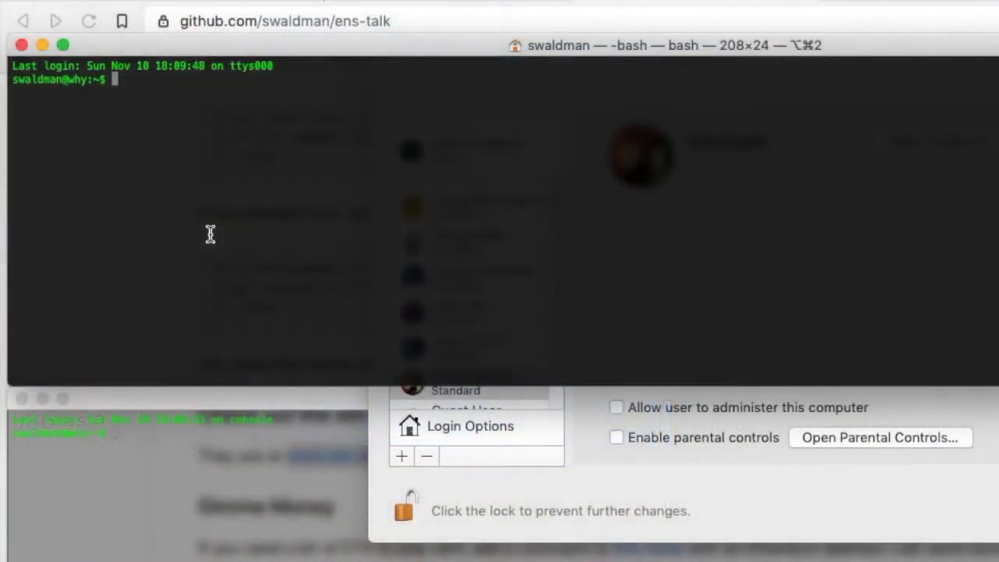
Run 'sudo su tempuser3' to switch the shell to the tempuser3 account.
{"action": "type", "text": "sudo su"}
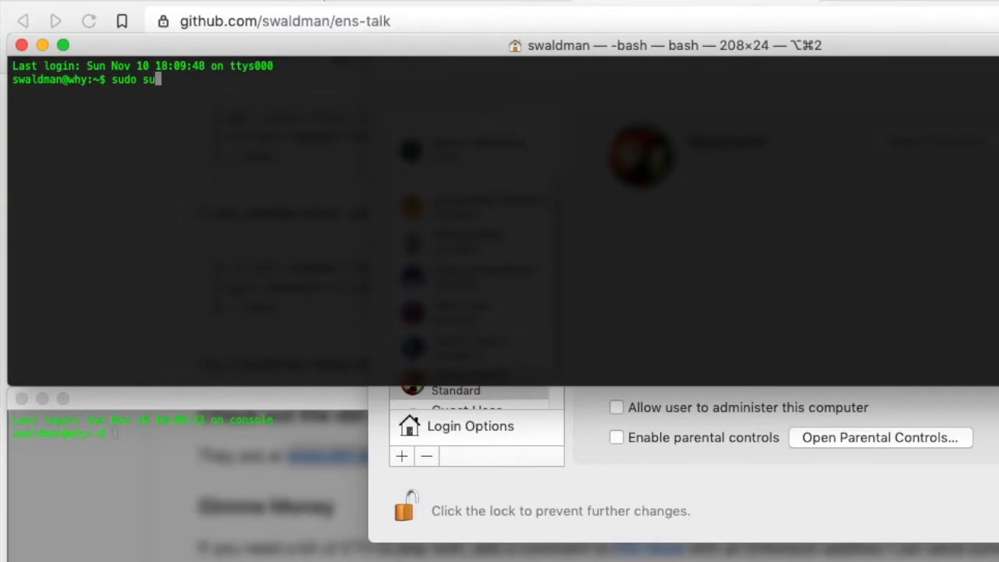
{"action": "key", "text": "Backspace"}
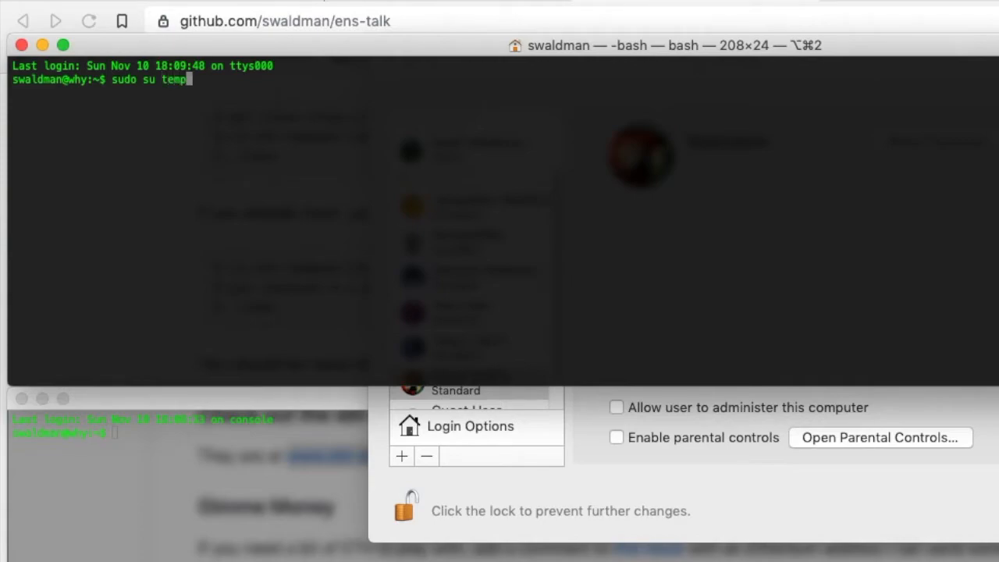
{"action": "type", "text": "user3"}
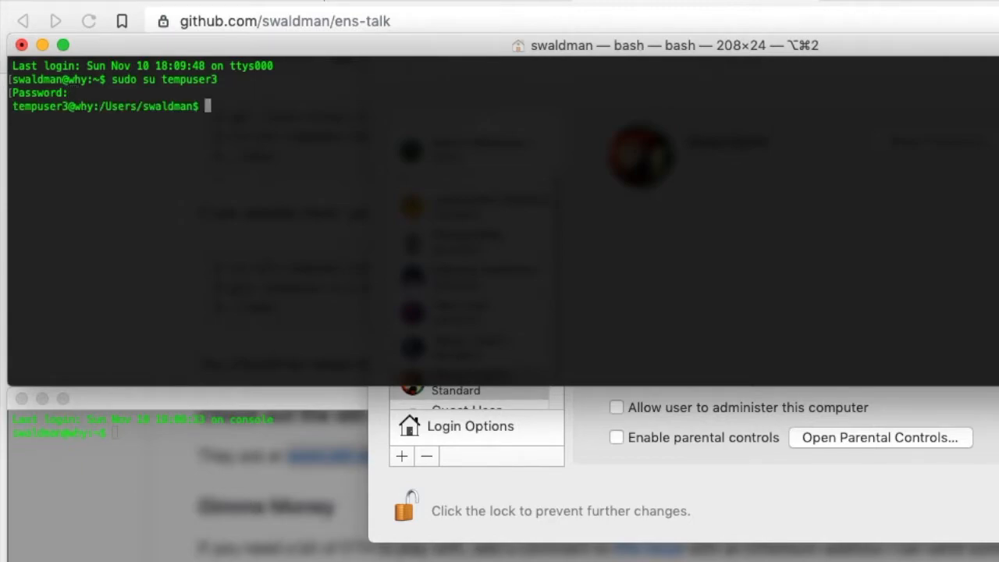
{"action": "mouse_move", "coordinate": [285, 164]}
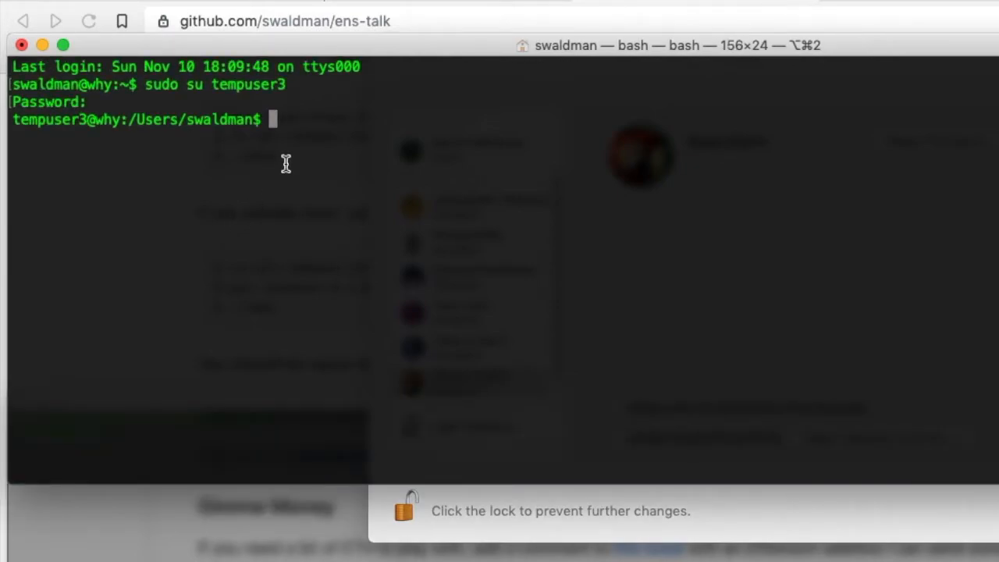
{"action": "type", "text": "cd"}
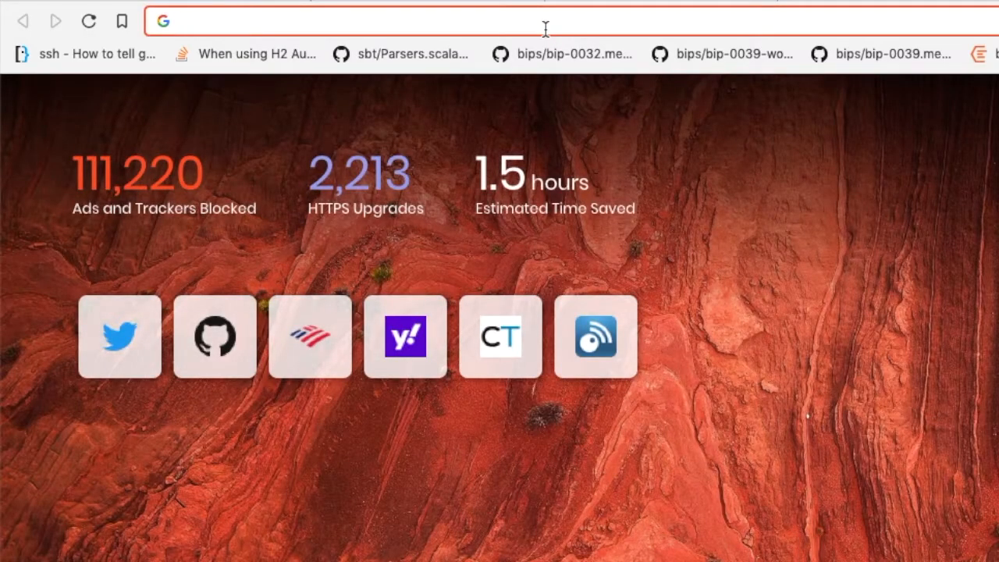
Go to the ens-talk GitHub page and select its eth-command-line git clone command.
{"action": "type", "text": "github.com/swaldman/eth"}
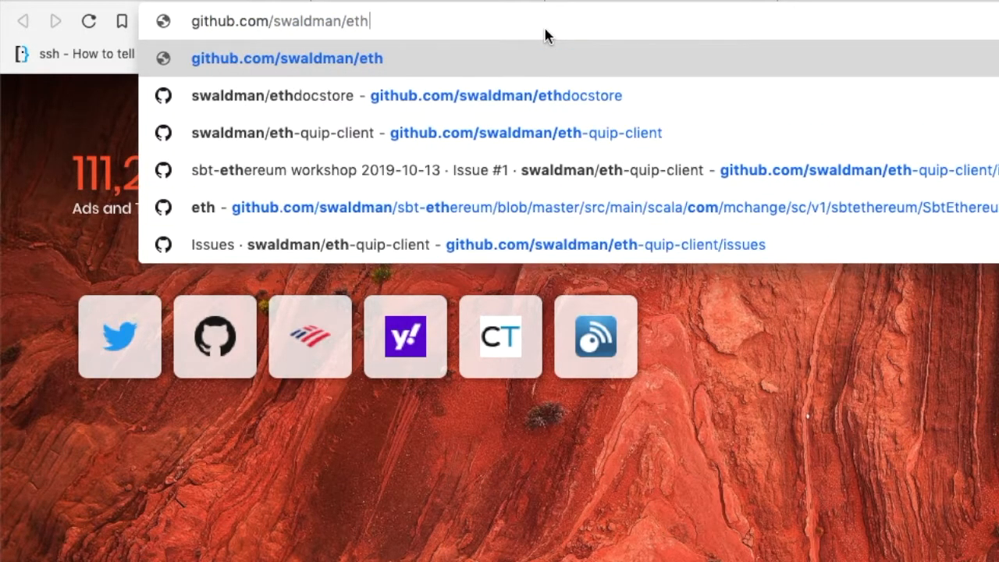
{"action": "type", "text": "-command"}
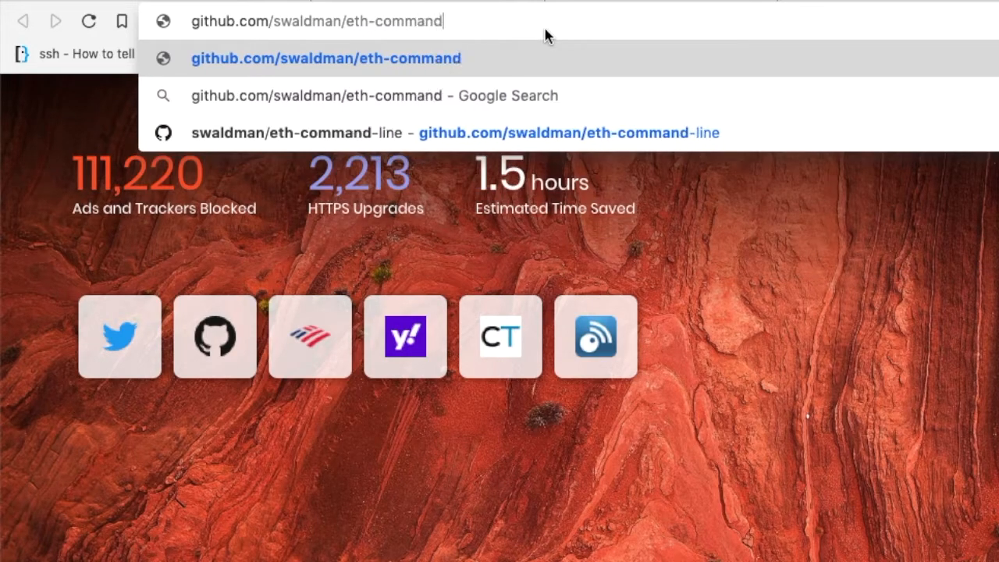
{"action": "type", "text": "-line"}
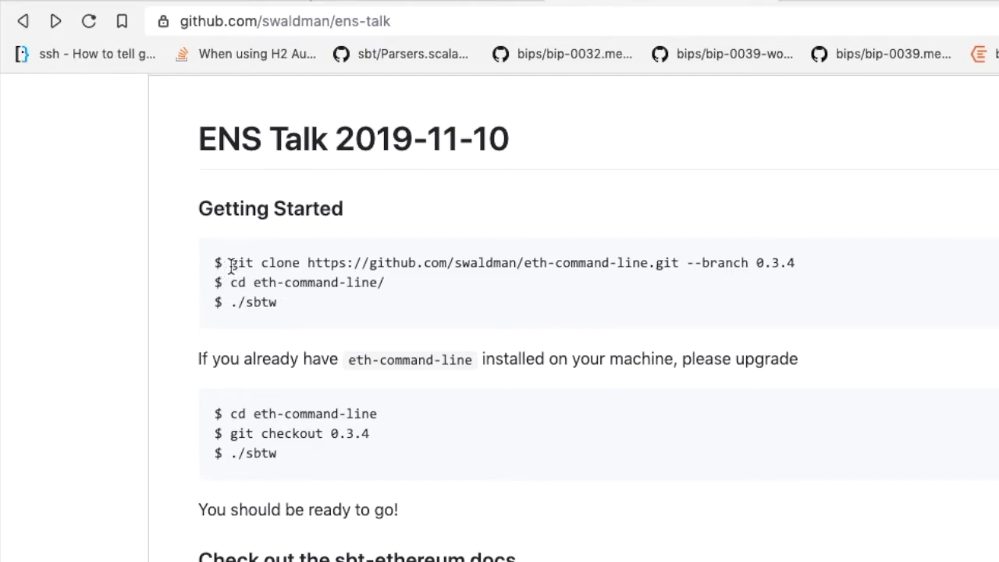
{"action": "left_click_drag", "start_coordinate": [229, 263], "coordinate": [795, 262]}
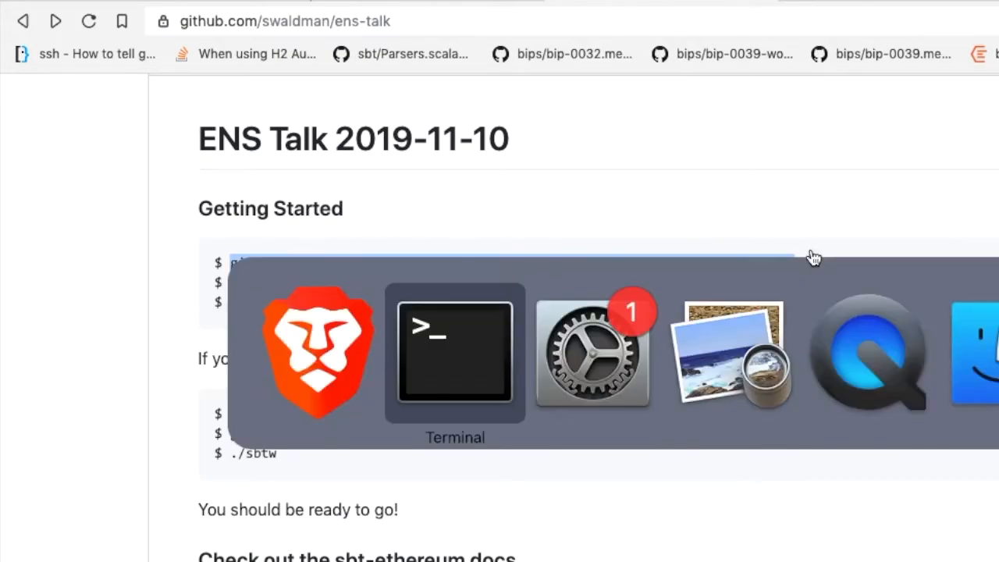
Check java -version, clone eth-command-line branch 0.3.4, and launch ./sbtw.
{"action": "left_click", "coordinate": [455, 351]}
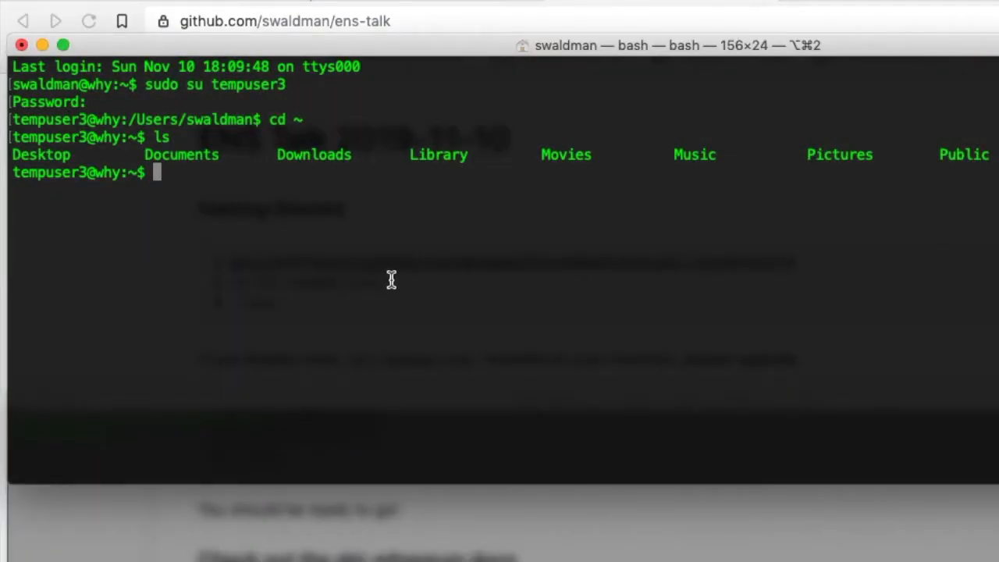
{"action": "type", "text": "java"}
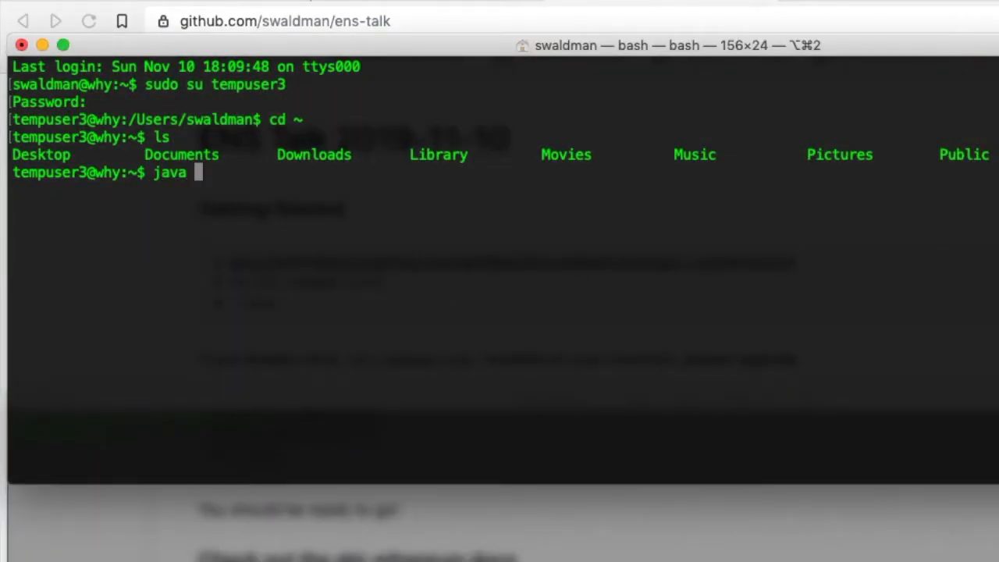
{"action": "type", "text": "-version"}
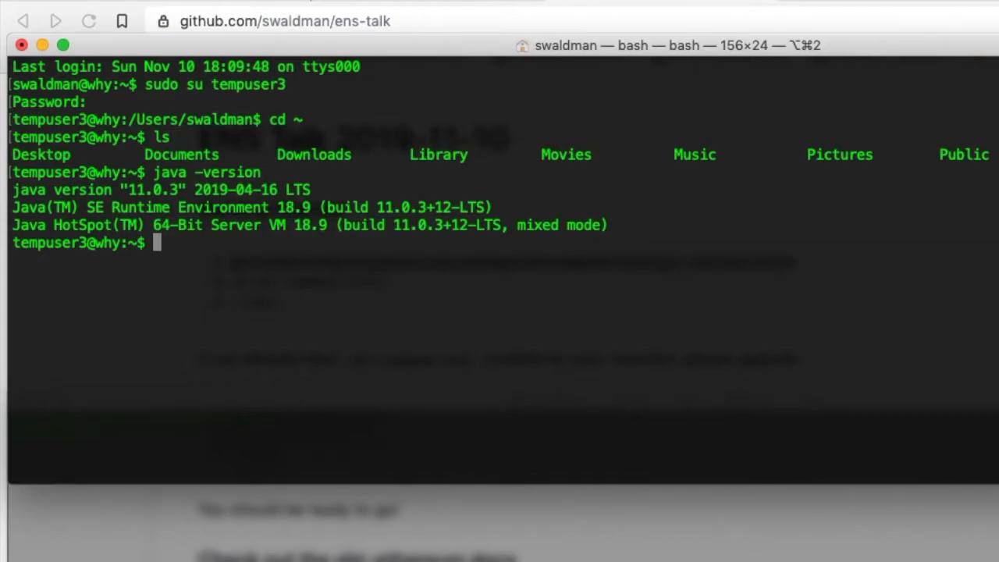
{"action": "type", "text": "git clone https://github.com/swaldman/eth-command-line.git --branch 0.3.4"}
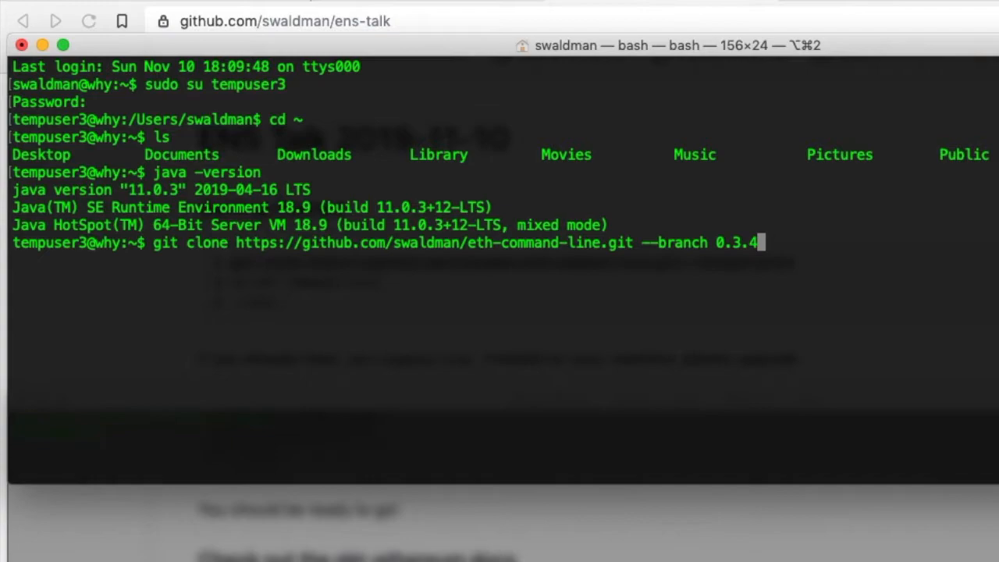
{"action": "mouse_move", "coordinate": [647, 122]}
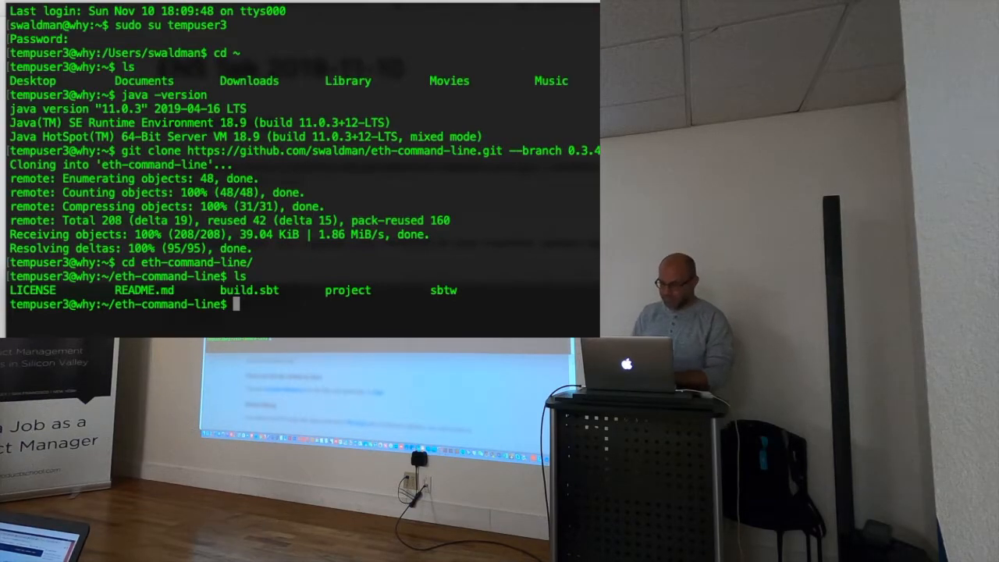
{"action": "type", "text": "./sbtw"}
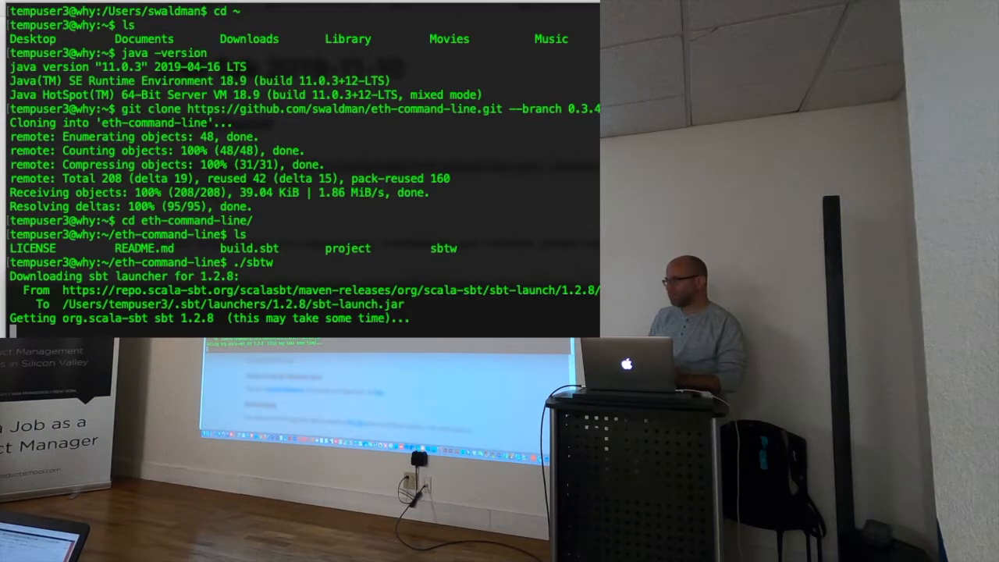
Scroll through the sbtw output while the sbt 1.2.8 dependency jars download.
{"action": "scroll", "scroll_direction": "down", "scroll_amount": 3}
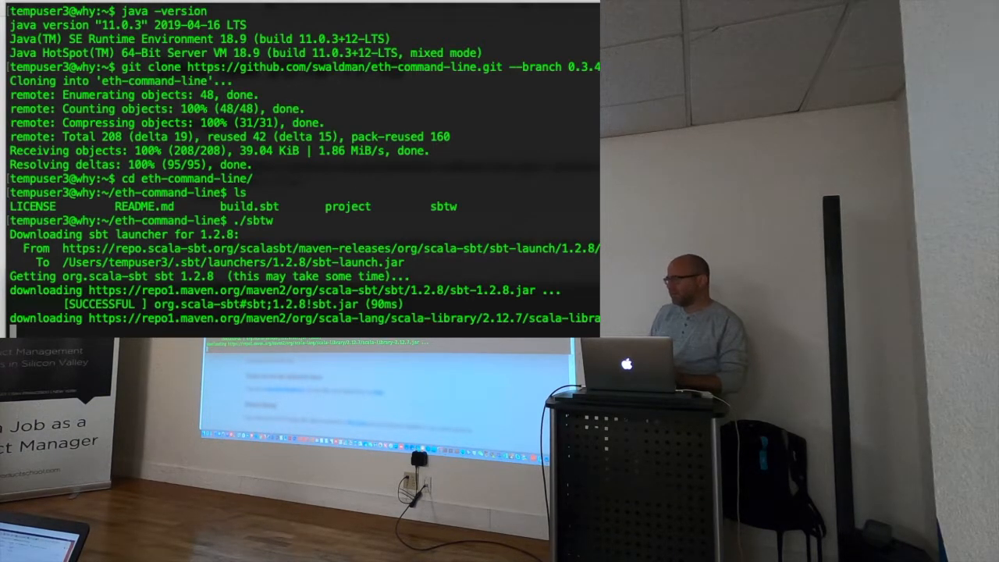
{"action": "scroll", "scroll_direction": "down", "scroll_amount": 3}
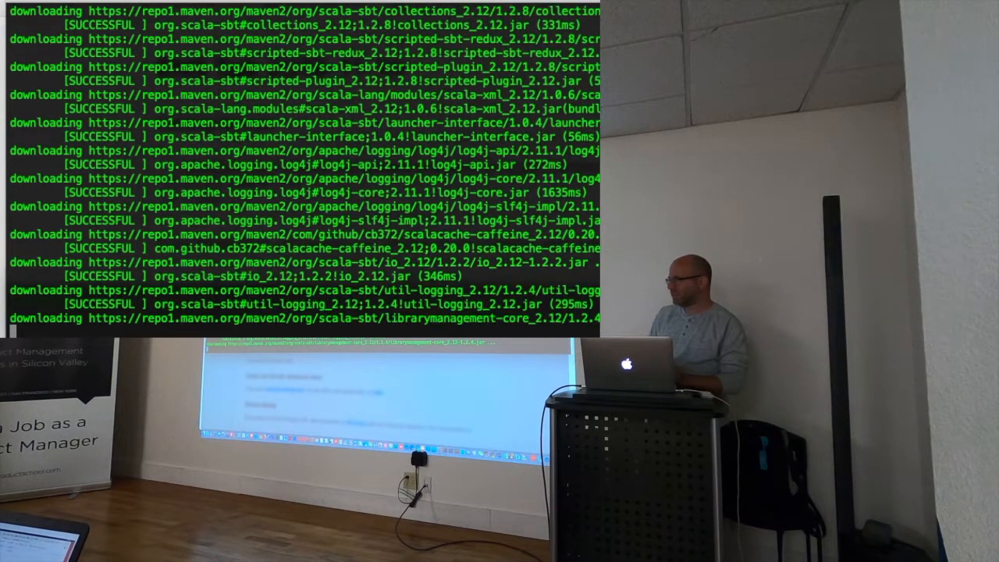
{"action": "scroll", "scroll_direction": "down", "scroll_amount": 3}
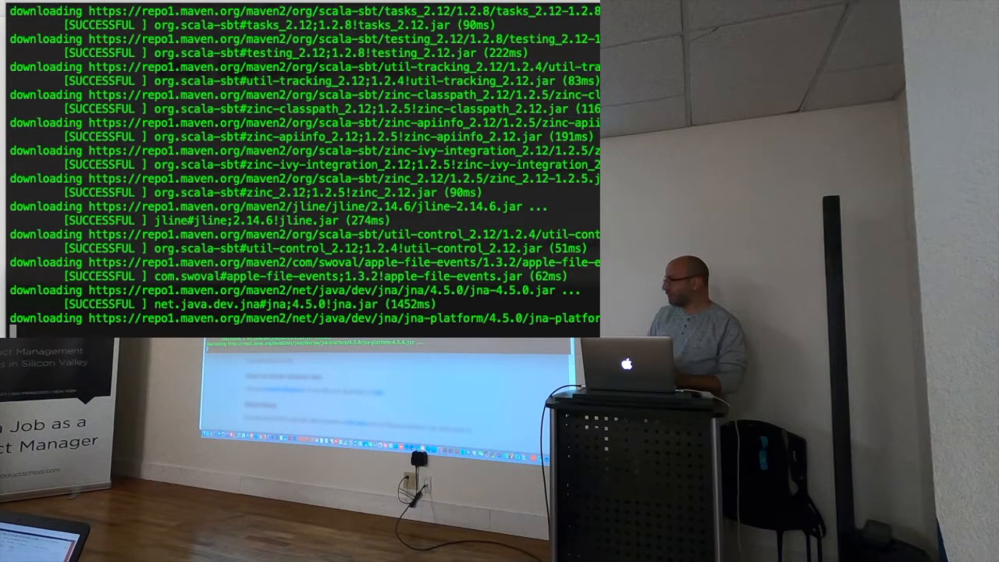
{"action": "scroll", "scroll_direction": "down", "scroll_amount": 3}
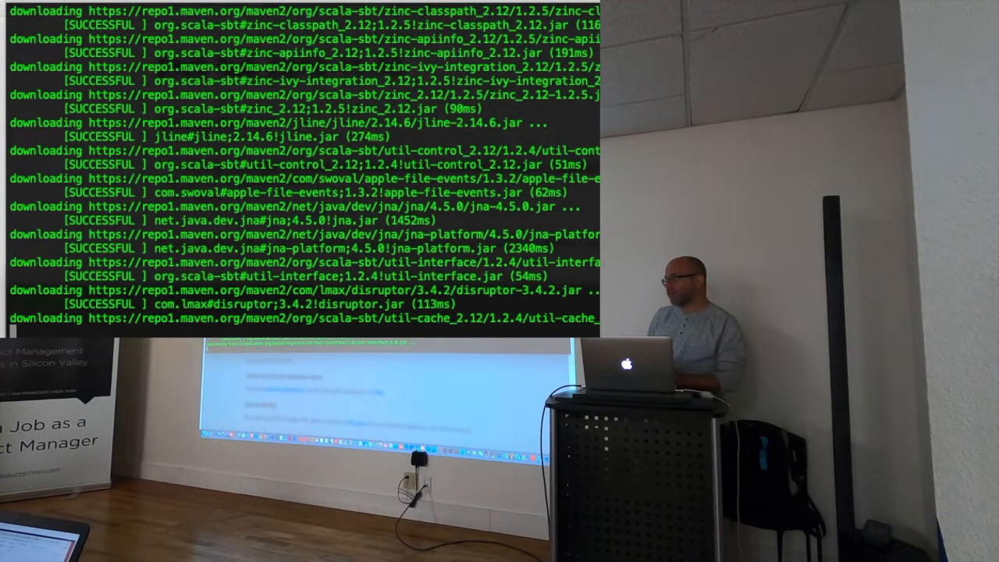
{"action": "scroll", "scroll_direction": "down", "scroll_amount": 3}
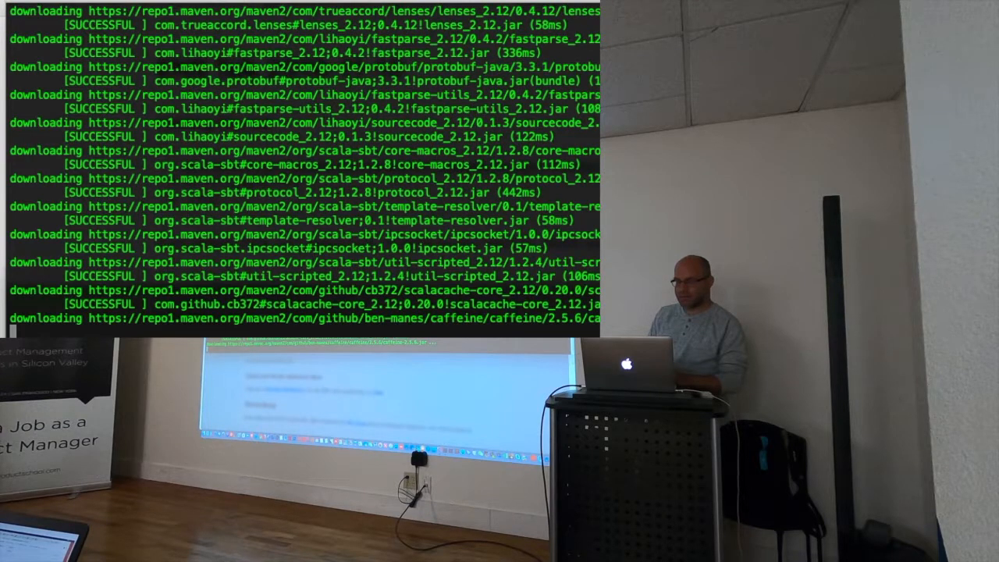
{"action": "scroll", "scroll_direction": "down", "scroll_amount": 3}
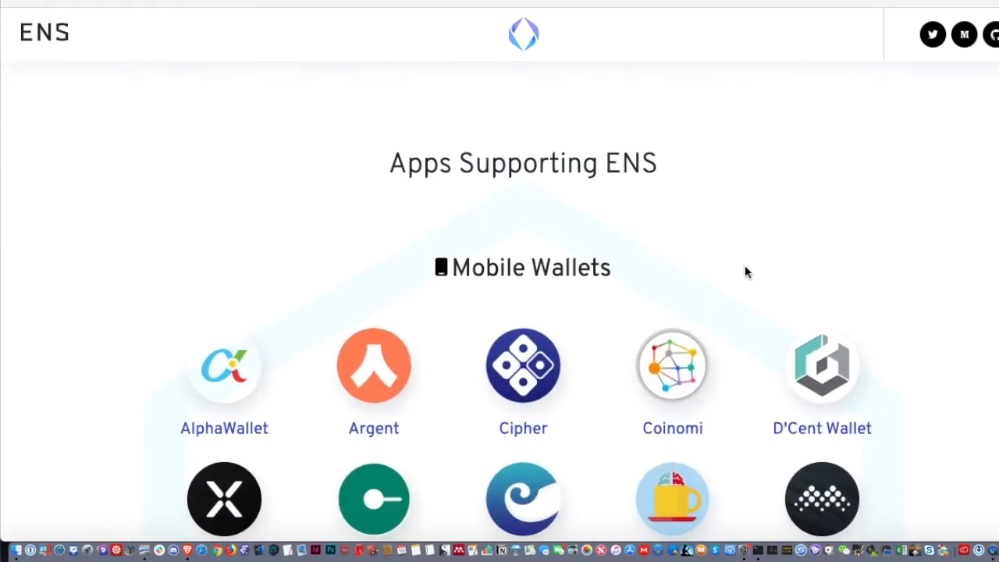
Scroll through the Apps Supporting ENS section on ens.domains.
{"action": "scroll", "scroll_direction": "down", "scroll_amount": 3}
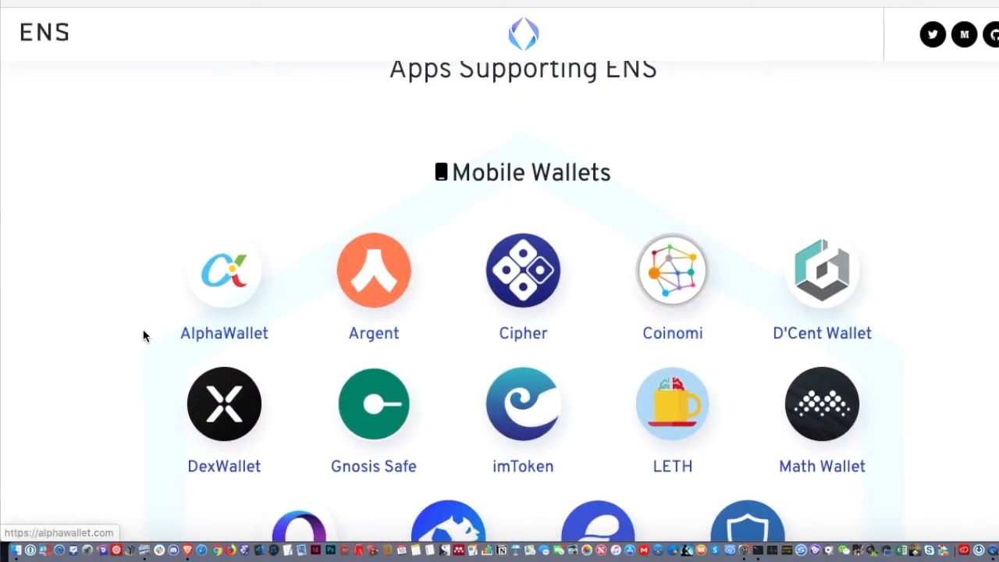
{"action": "scroll", "scroll_direction": "down", "scroll_amount": 3}
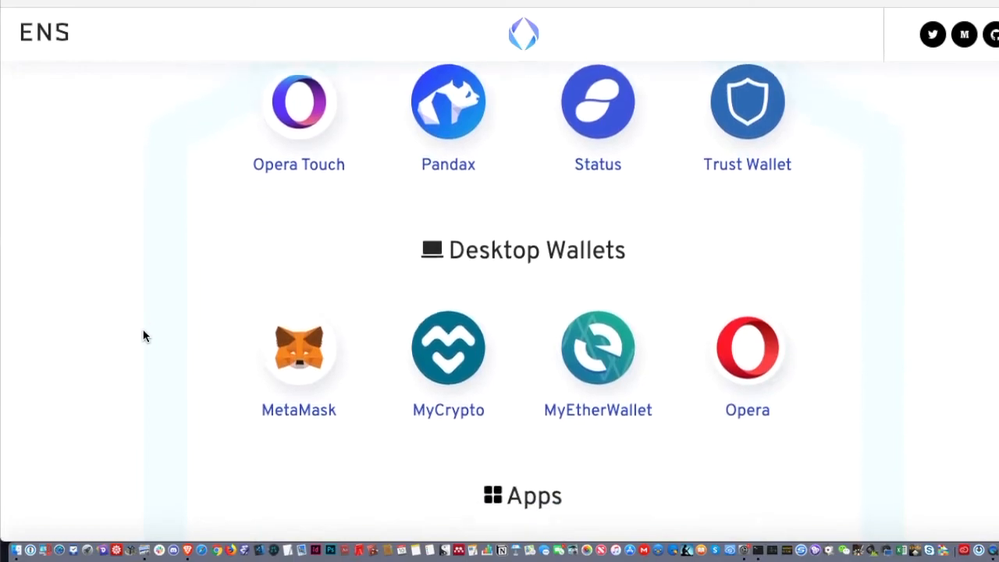
{"action": "scroll", "scroll_direction": "down", "scroll_amount": 3}
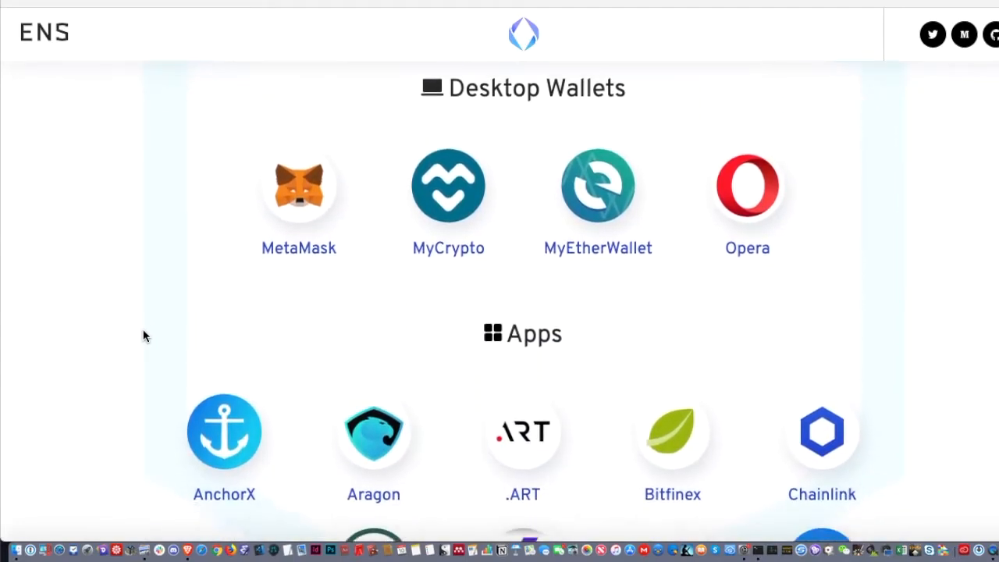
{"action": "scroll", "scroll_direction": "down", "scroll_amount": 3}
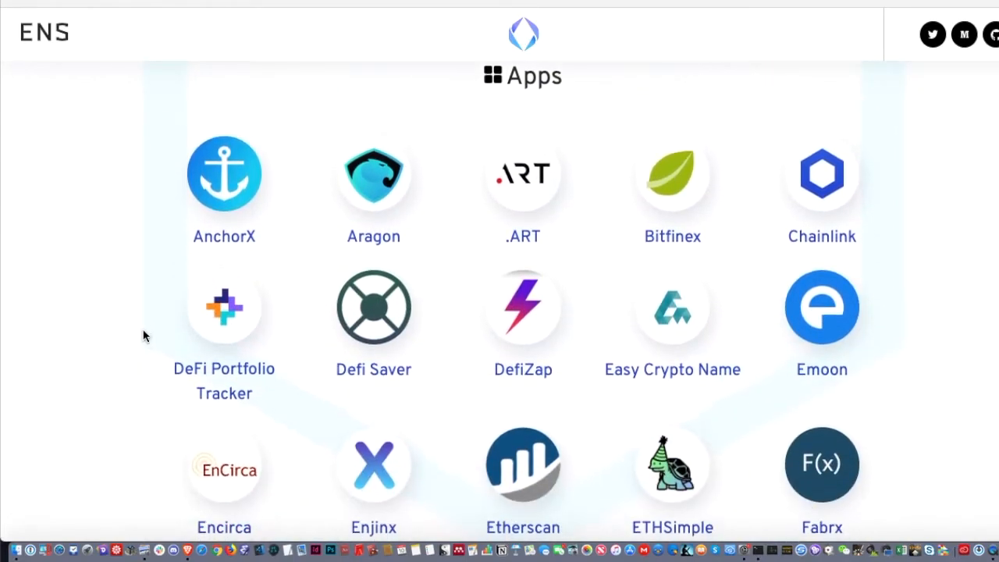
{"action": "scroll", "scroll_direction": "down", "scroll_amount": 3}
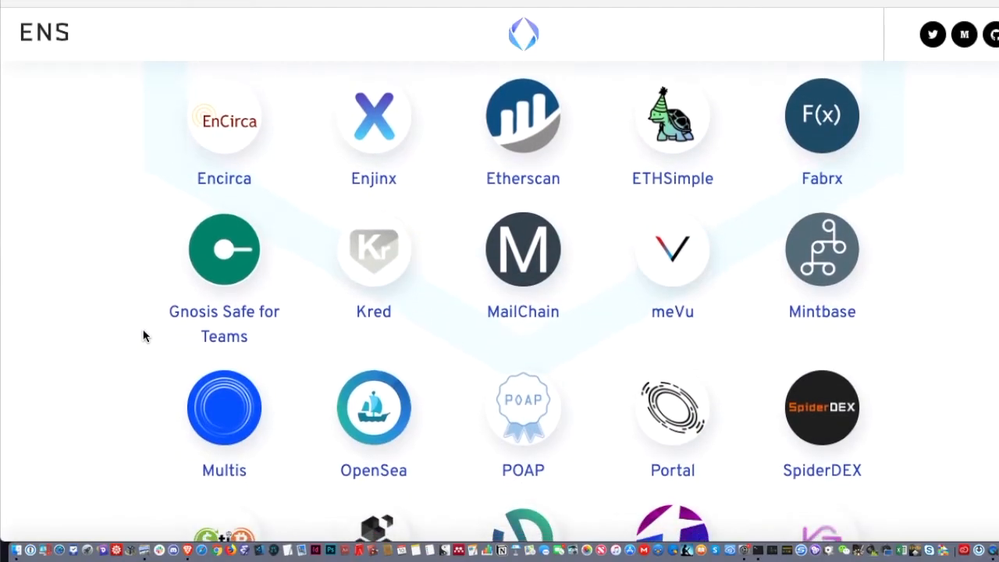
{"action": "scroll", "scroll_direction": "down", "scroll_amount": 3}
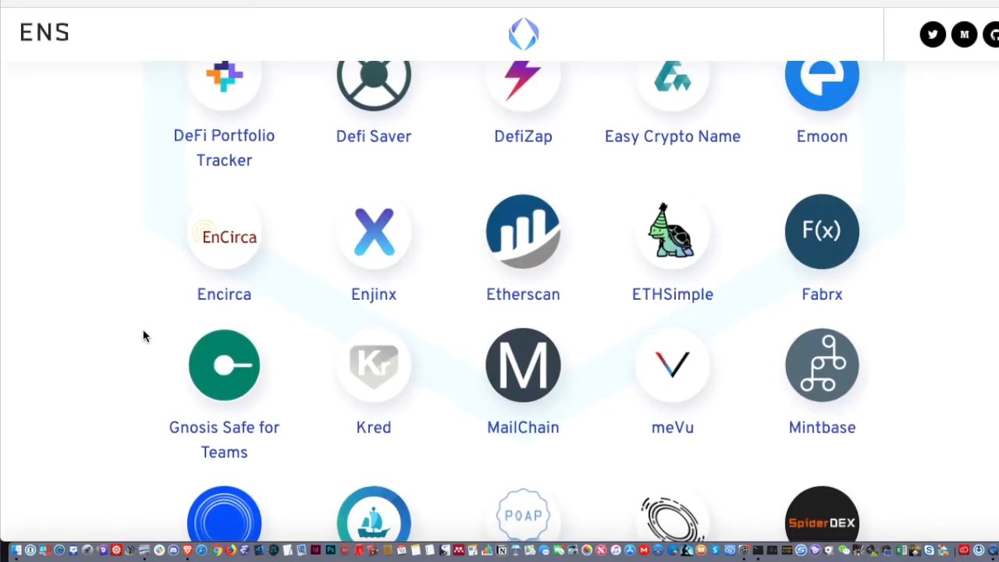
{"action": "scroll", "scroll_direction": "up", "scroll_amount": 3}
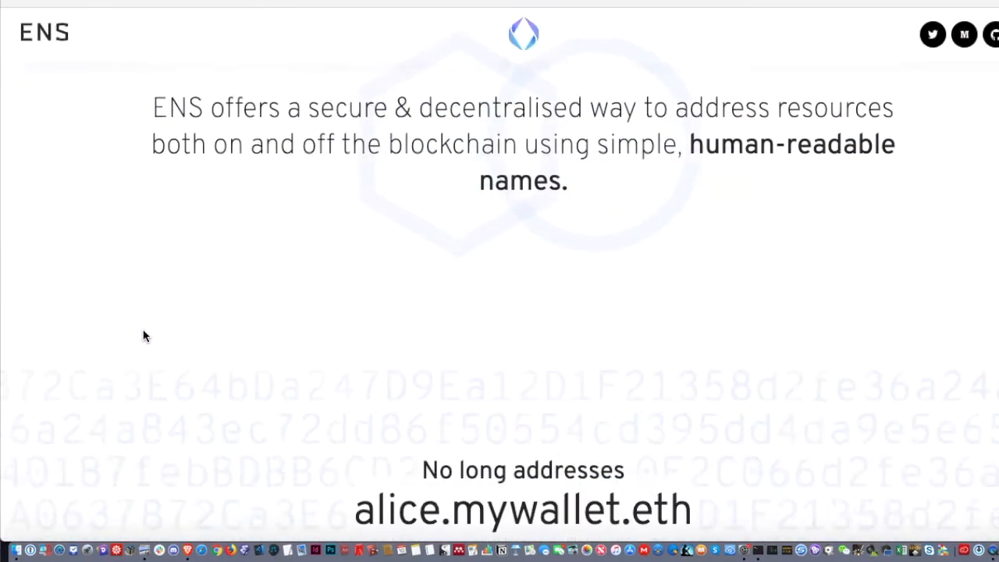
{"action": "scroll", "scroll_direction": "down", "scroll_amount": 3}
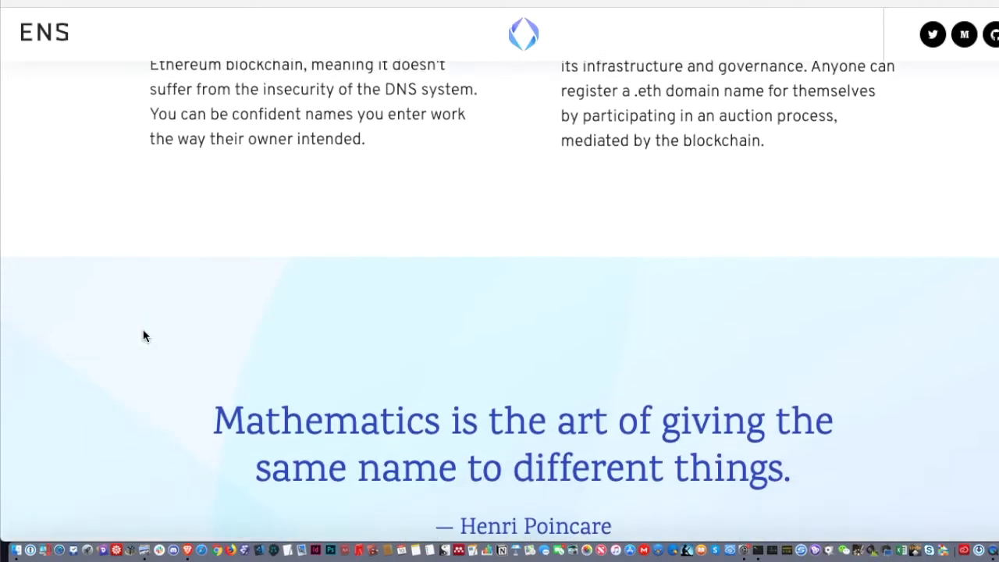
{"action": "scroll", "scroll_direction": "down", "scroll_amount": 3}
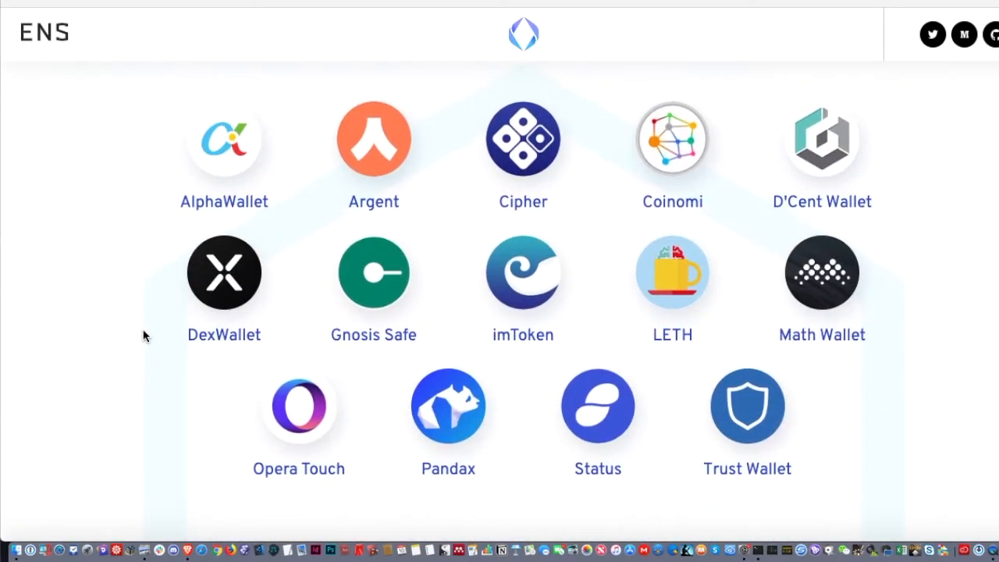
{"action": "scroll", "scroll_direction": "down", "scroll_amount": 3}
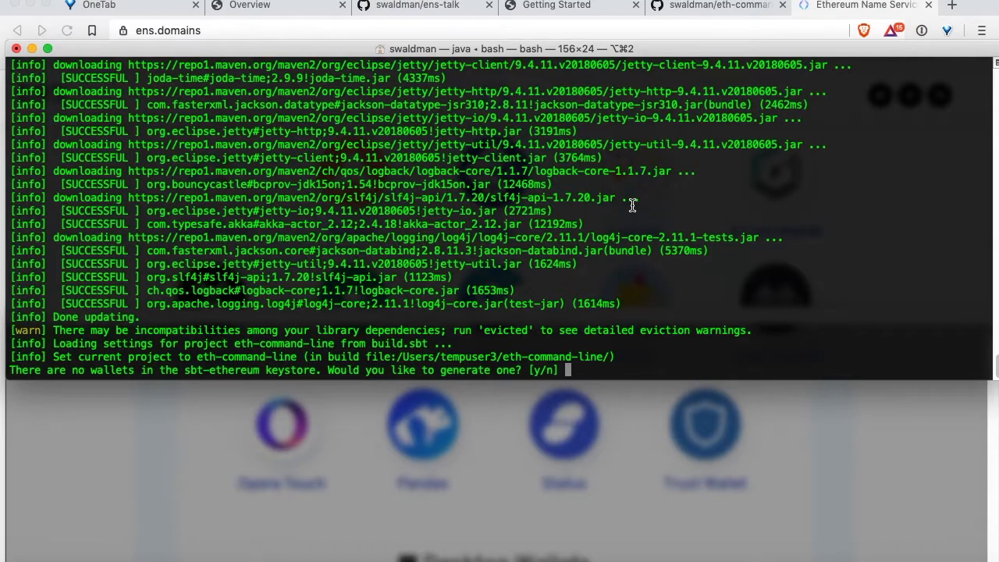
Answer y to generate a wallet and confirm the retyped passphrase.
{"action": "type", "text": "y"}
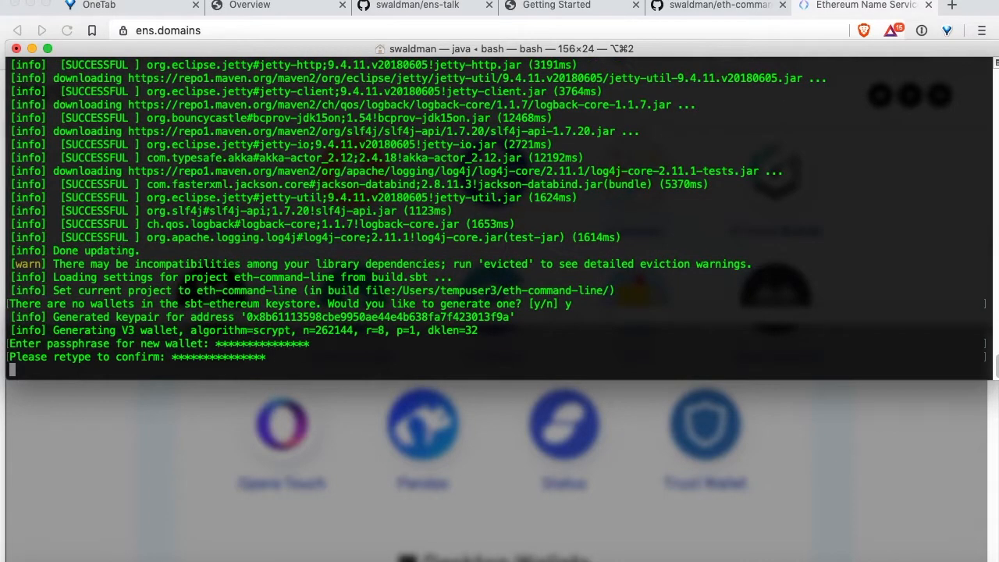
{"action": "key", "text": "enter"}
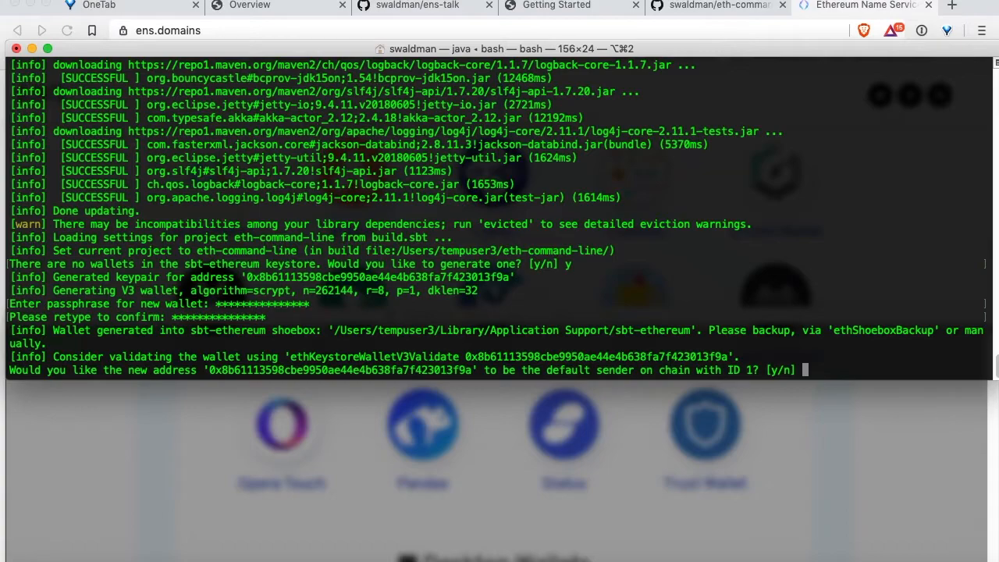
Answer y to set the default sender on chain 1 and install solc 0.5.7.
{"action": "type", "text": "y"}
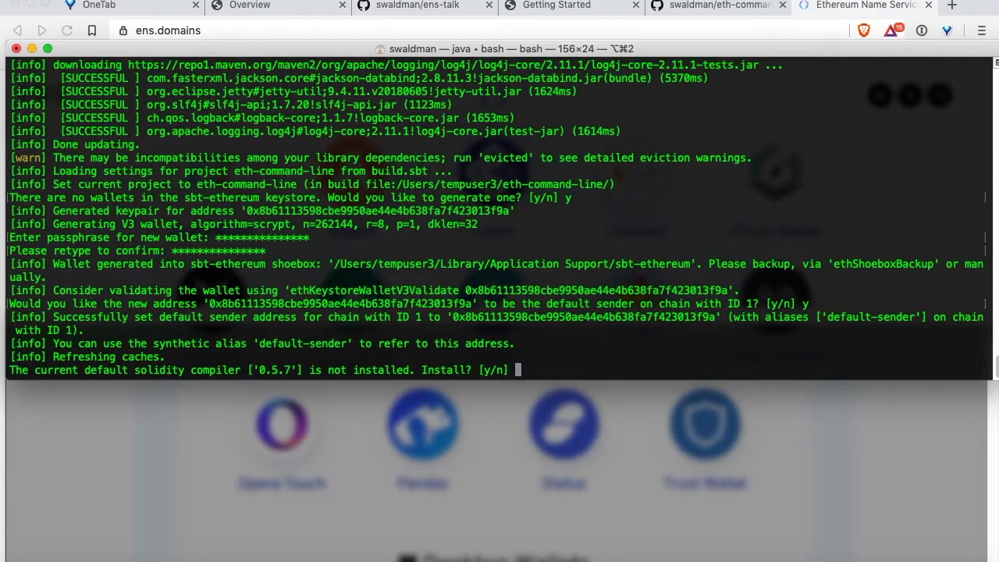
{"action": "type", "text": "y"}
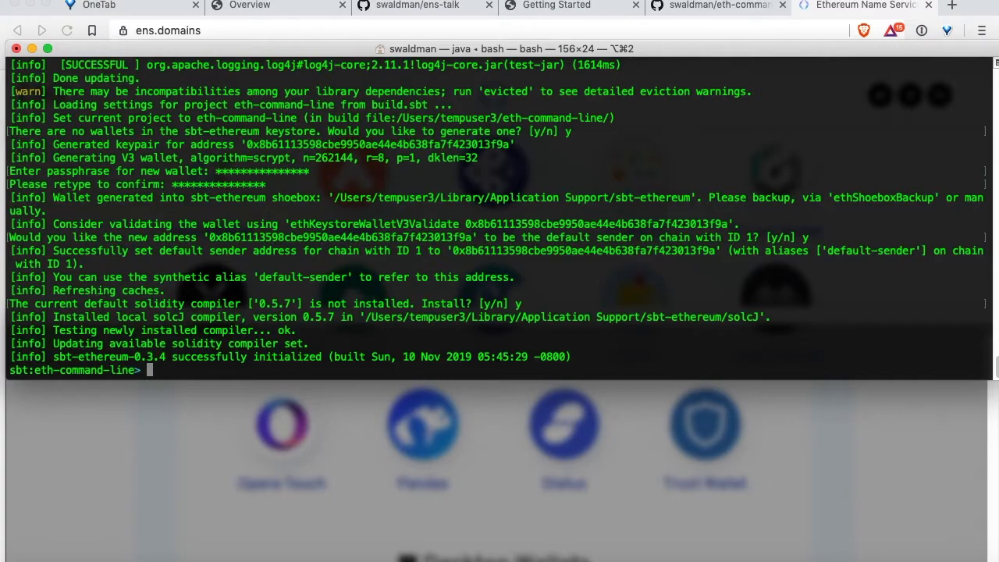
Use Tab completion to list every sbt command beginning with eth.
{"action": "type", "text": "eth"}
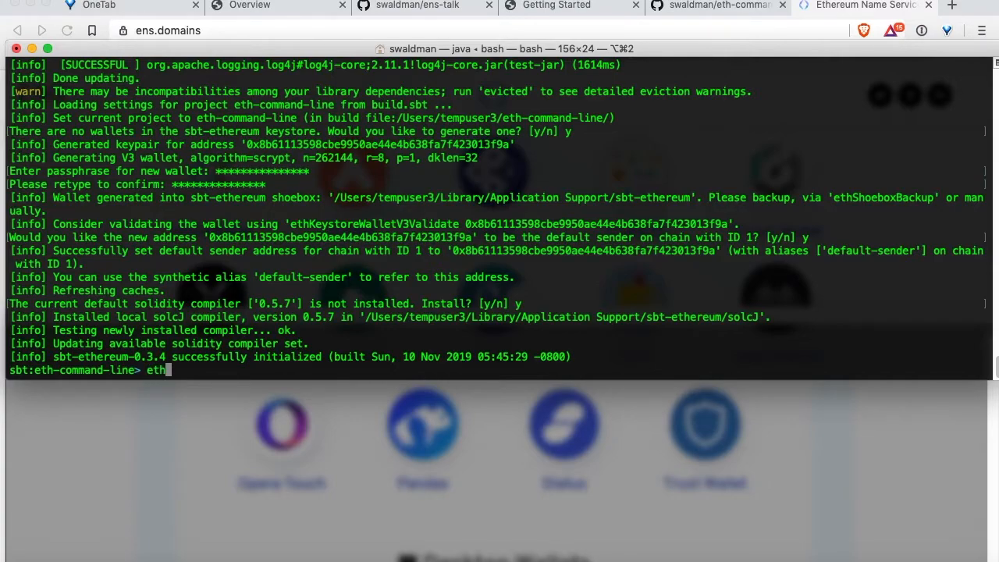
{"action": "key", "text": "Backspace"}
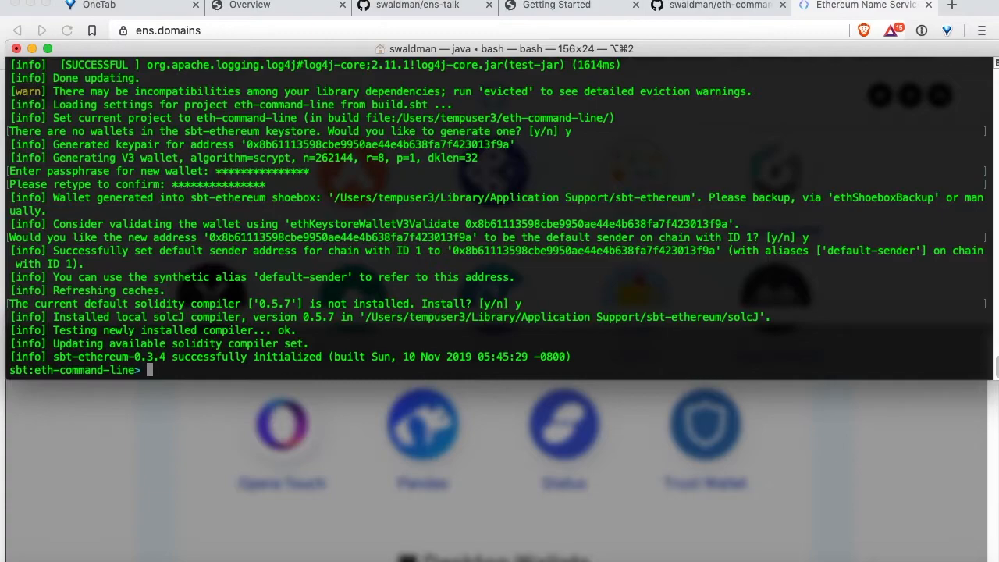
{"action": "type", "text": "ethShoebox"}
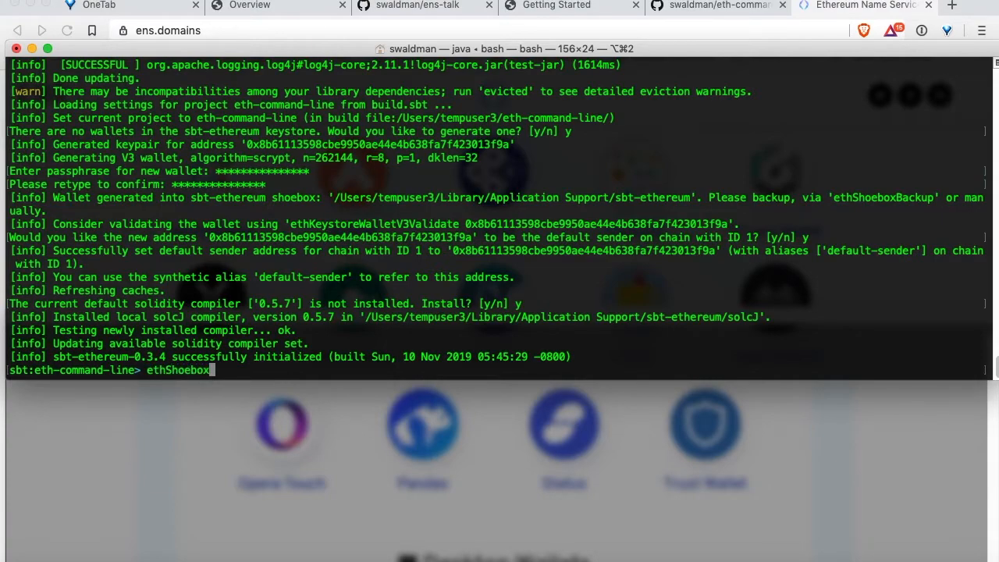
{"action": "key", "text": "Tab"}
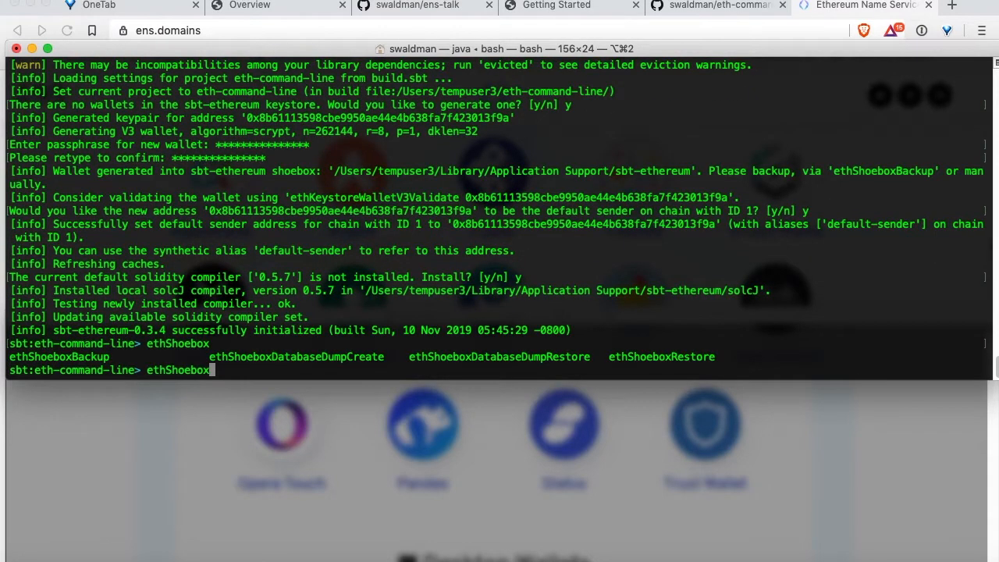
{"action": "key", "text": "Backspace"}
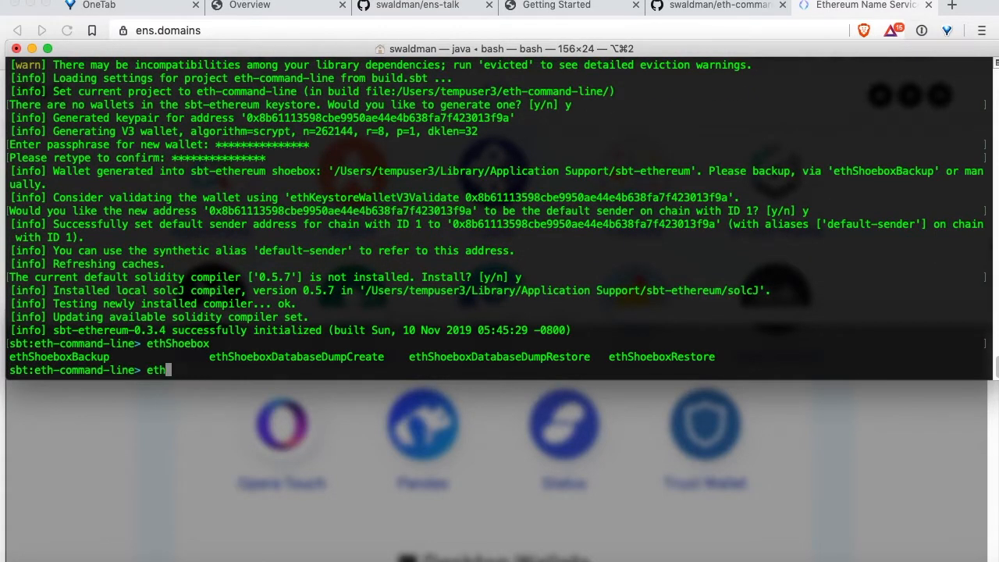
{"action": "type", "text": "h"}
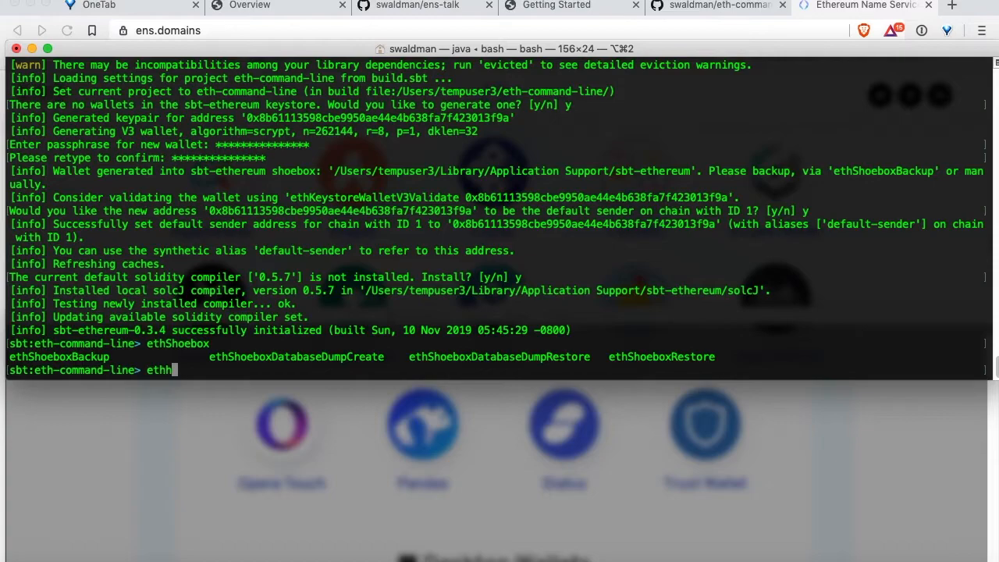
{"action": "key", "text": "Tab"}
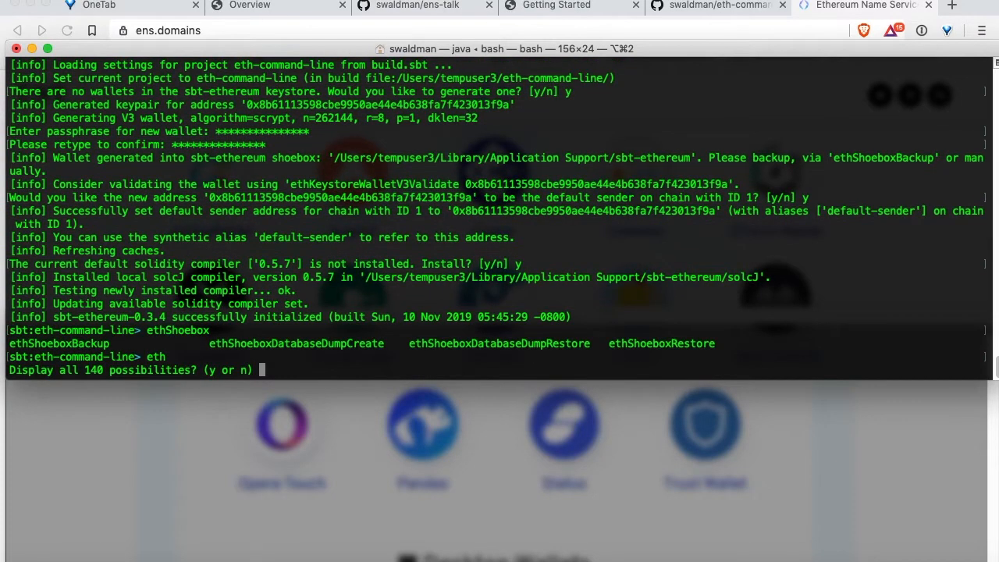
Complete ethS to ethShoebox to list the shoebox commands, then start ethShoeboxBackup.
{"action": "type", "text": "ethS"}
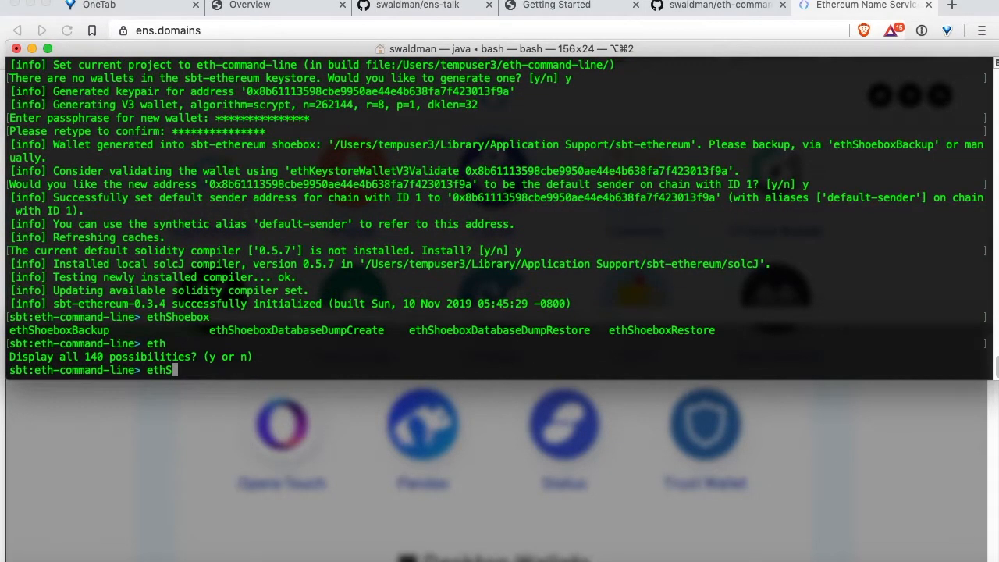
{"action": "key", "text": "Tab"}
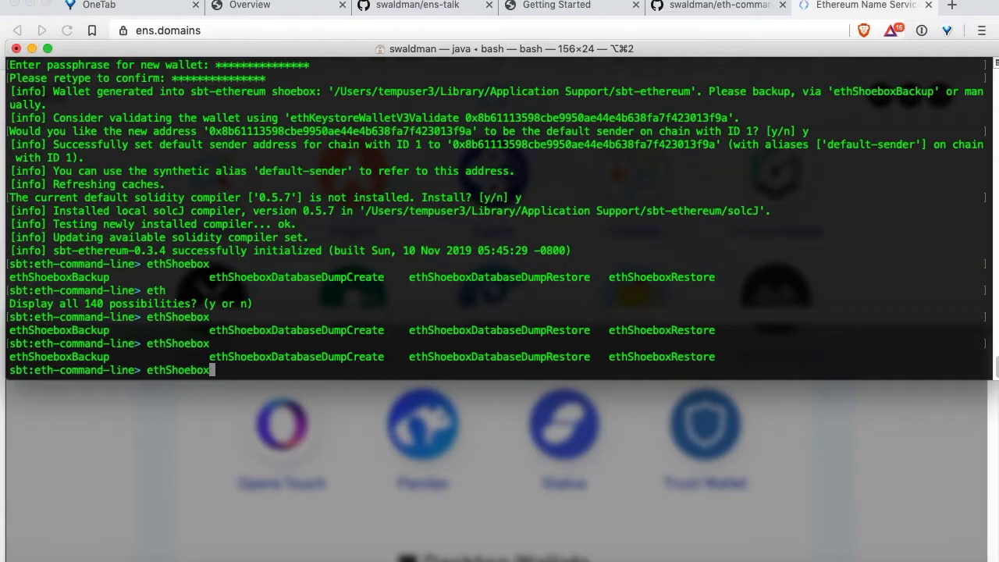
{"action": "type", "text": "Backup"}
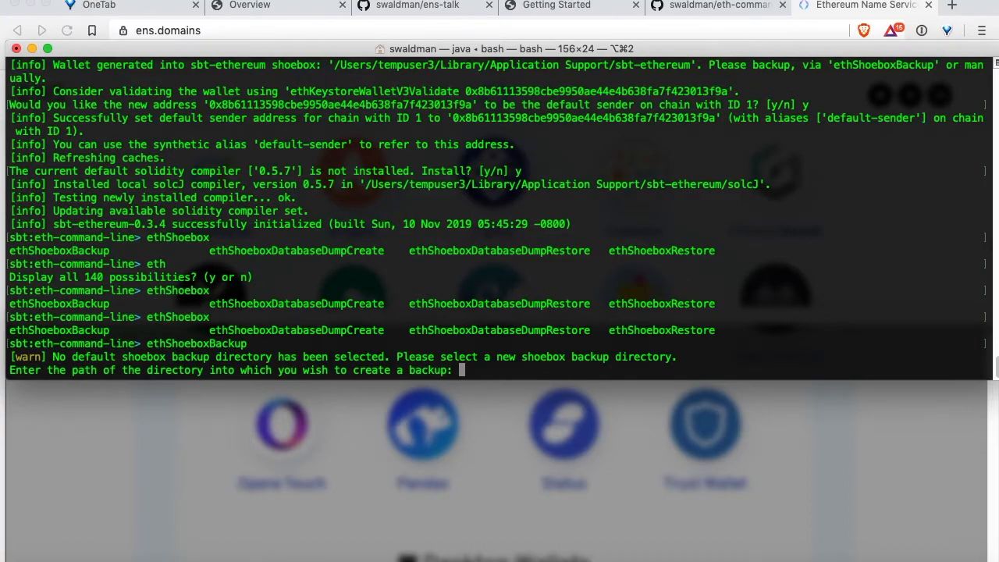
Back up the shoebox to /Users/tempuser3 and answer y to make it the default.
{"action": "type", "text": "/"}
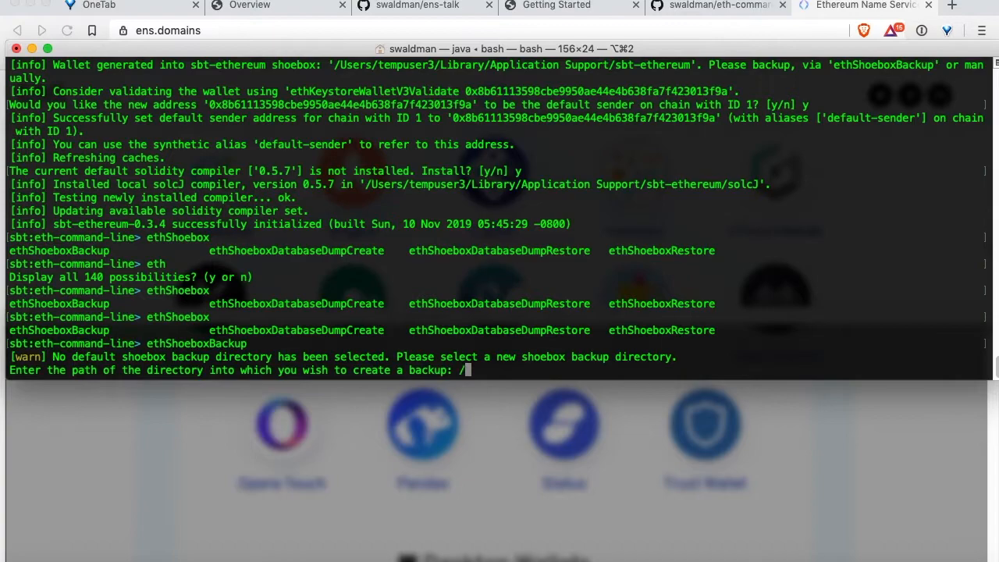
{"action": "type", "text": "Users/"}
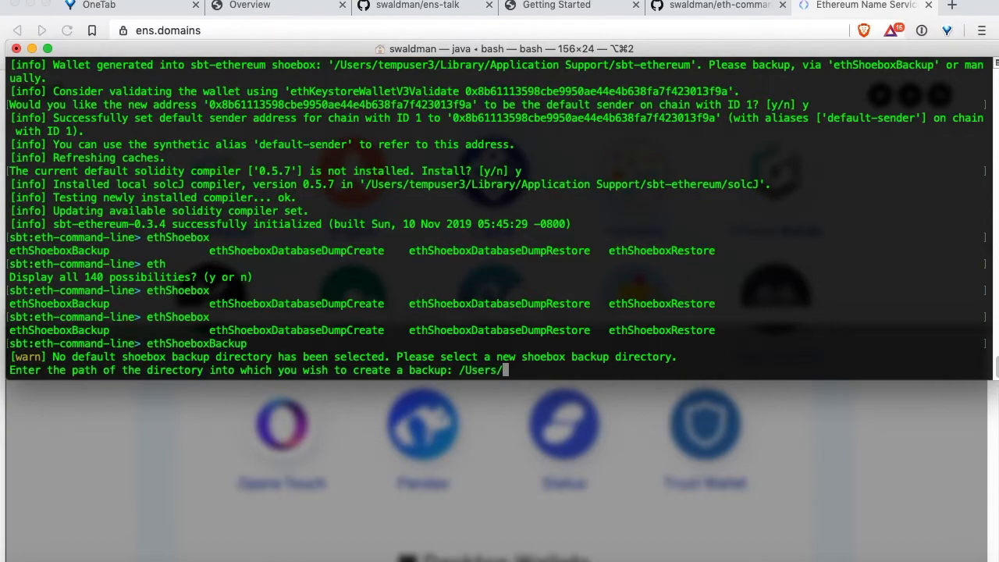
{"action": "type", "text": "tmpuser3"}
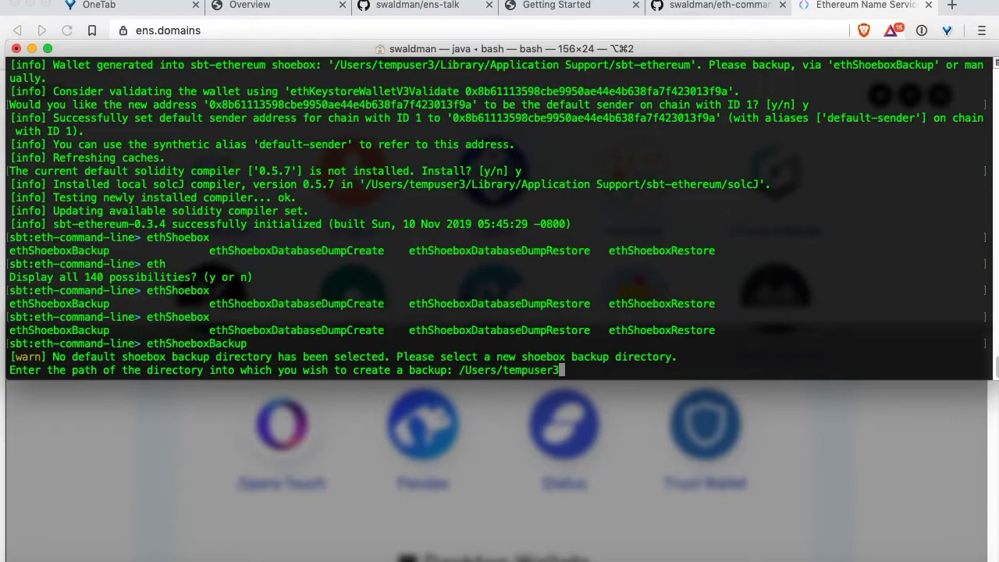
{"action": "key", "text": "enter"}
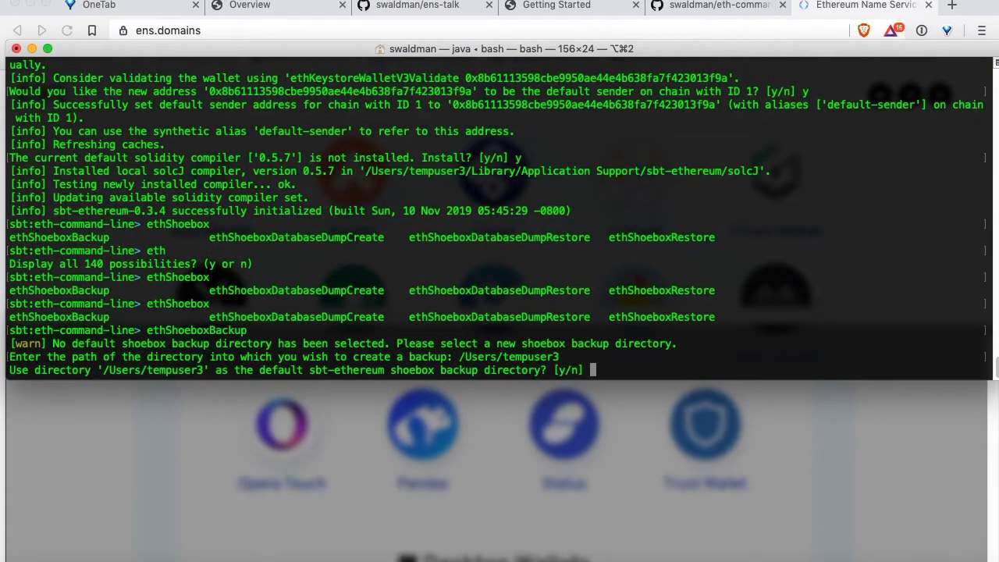
{"action": "type", "text": "y"}
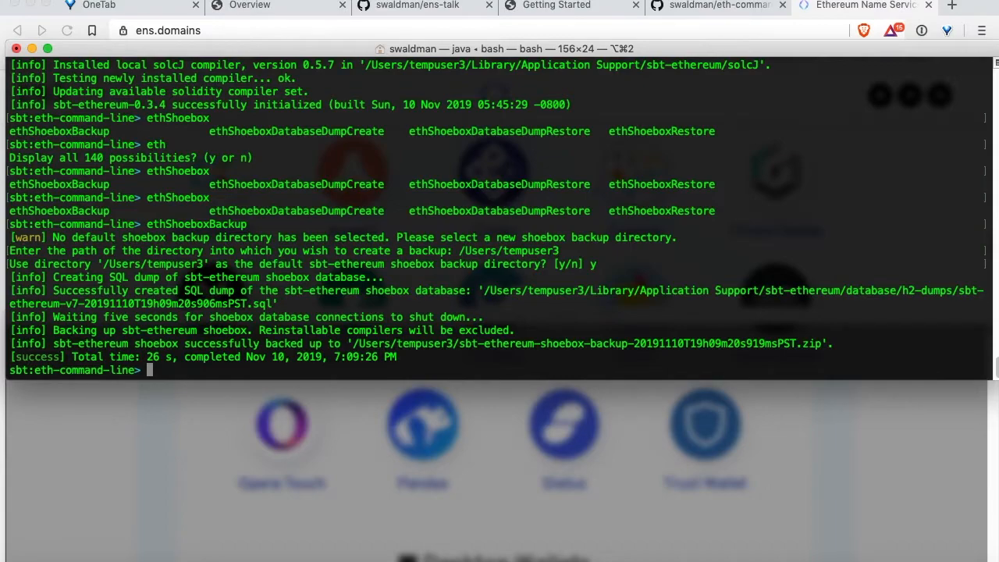
Tab-complete ens to show commands like ensNameStatus and ensNameRegister.
{"action": "type", "text": "ens"}
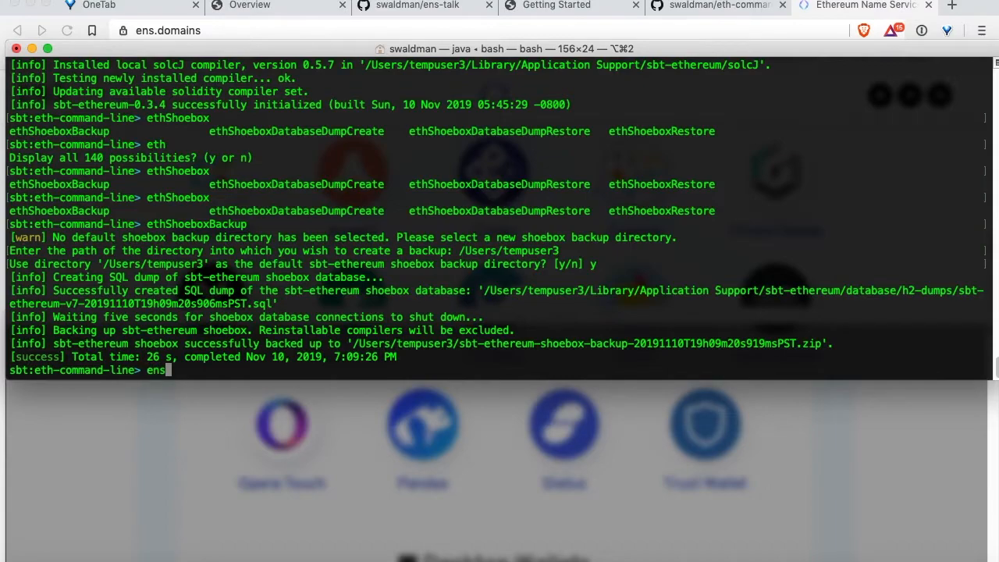
{"action": "key", "text": "Tab"}
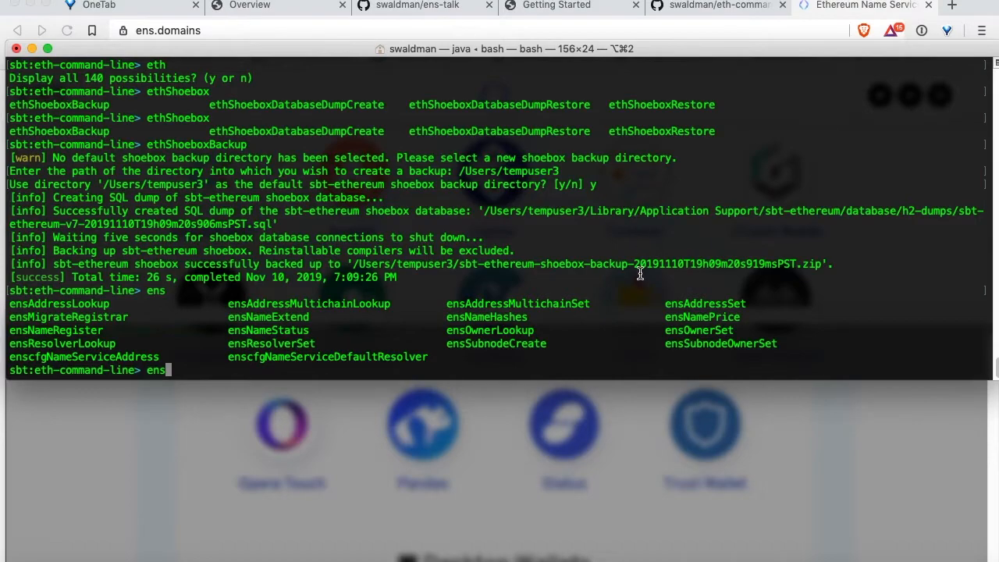
{"action": "mouse_move", "coordinate": [580, 383]}
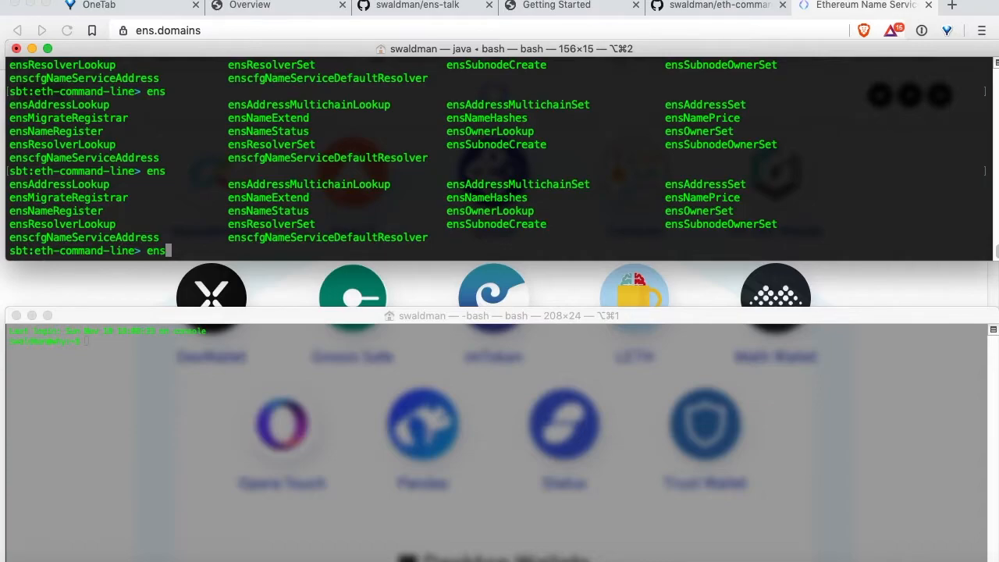
Enter 'ensOwnerLookup decentralizationfoundation.eth' at the sbt prompt without running it.
{"action": "type", "text": "Owner"}
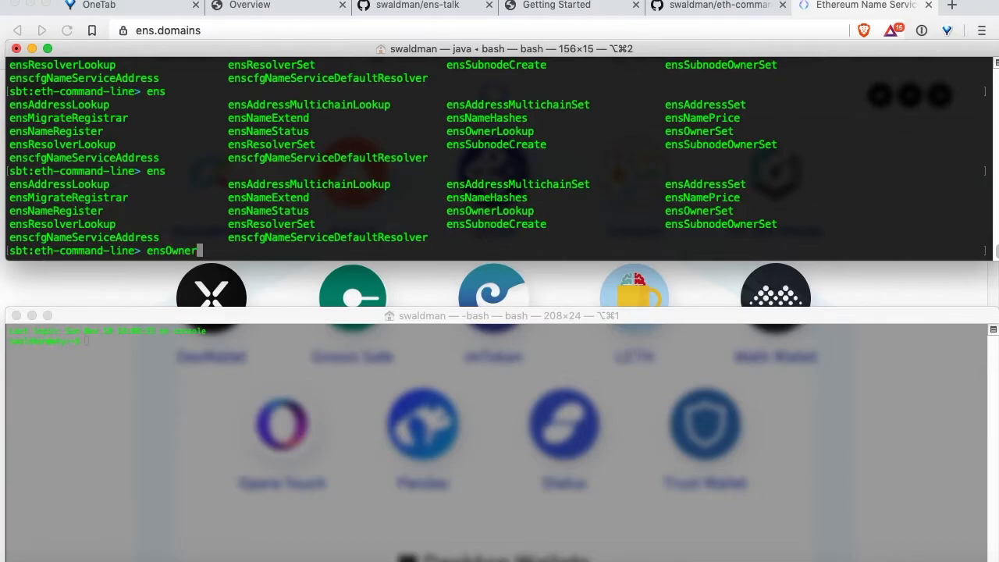
{"action": "type", "text": "Lookup"}
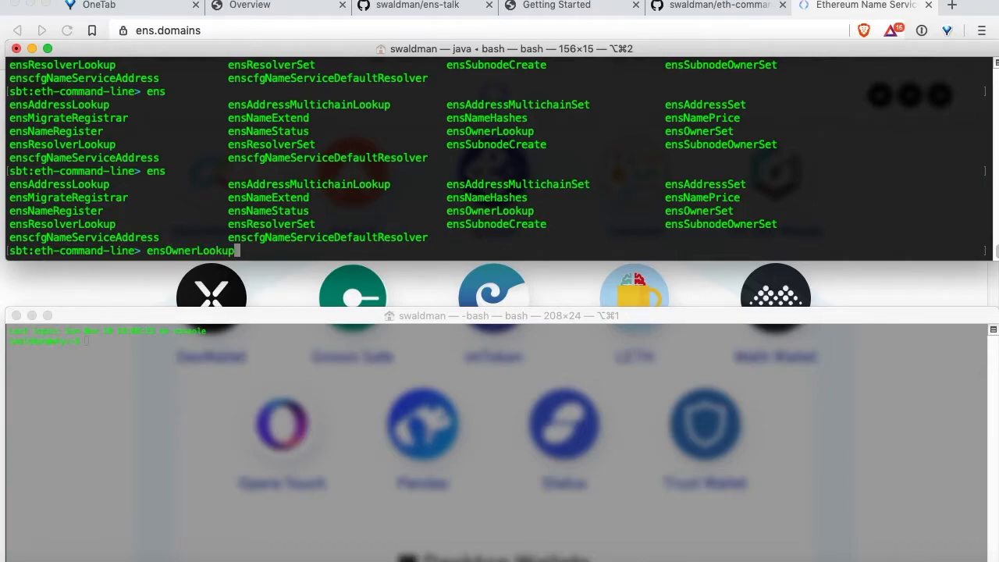
{"action": "type", "text": "decentalizationfou"}
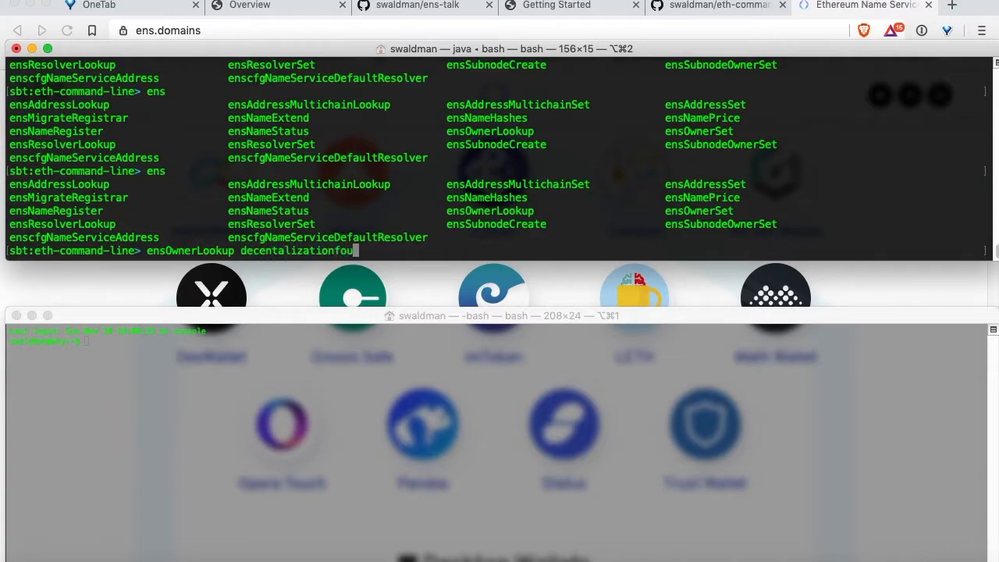
{"action": "type", "text": "ndation.eth"}
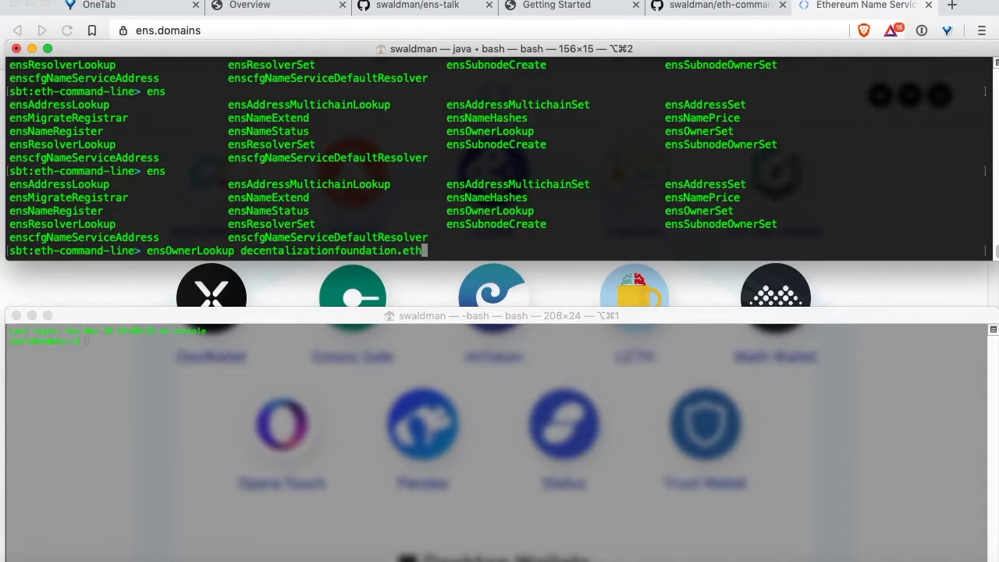